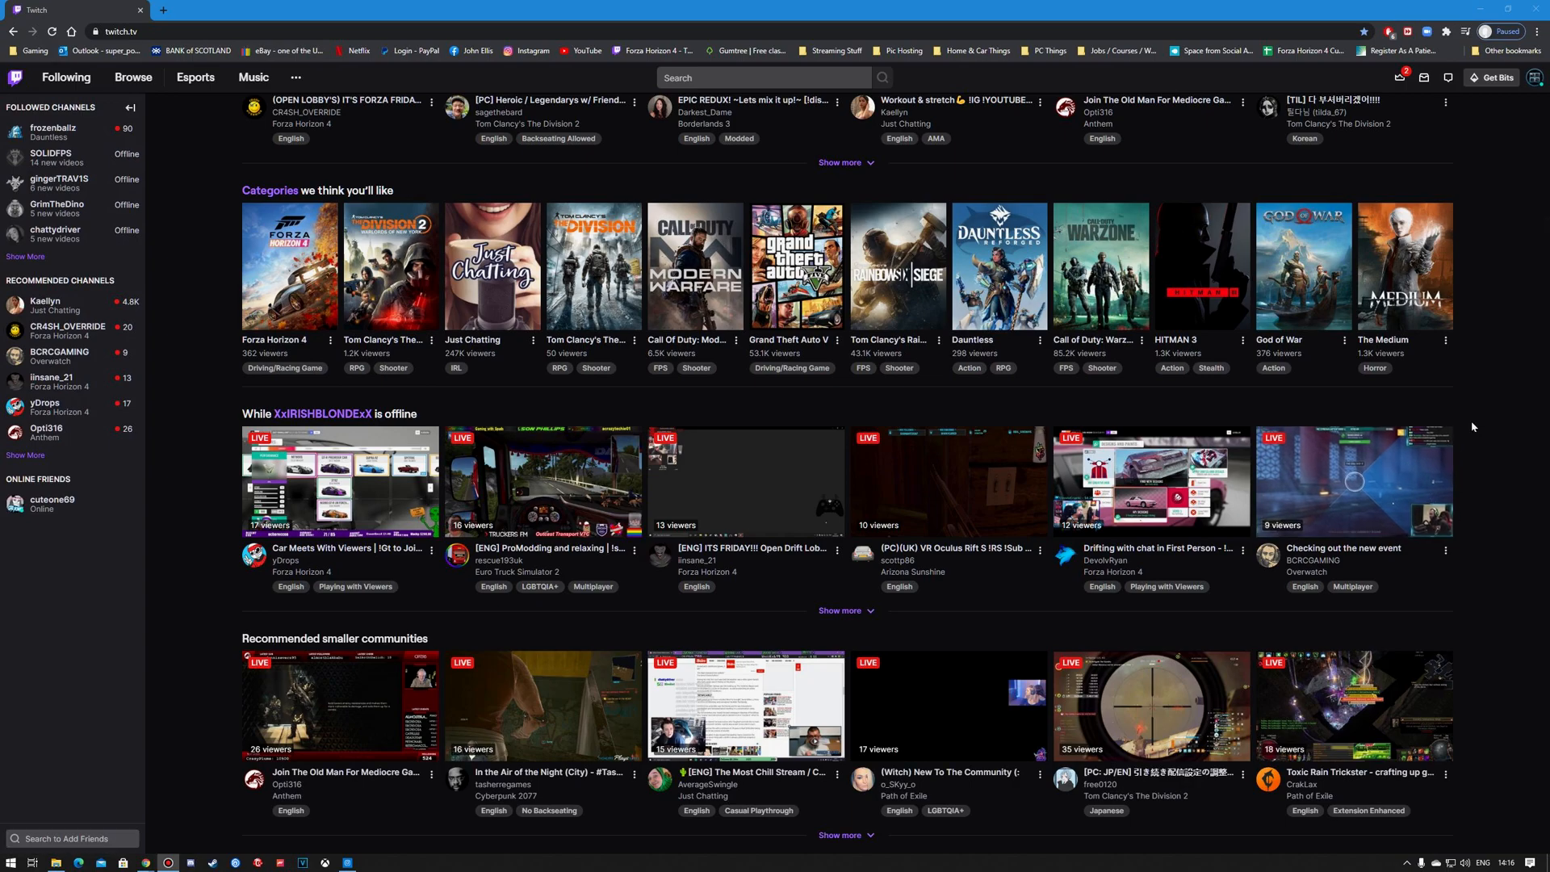
mouse_move(1501, 192)
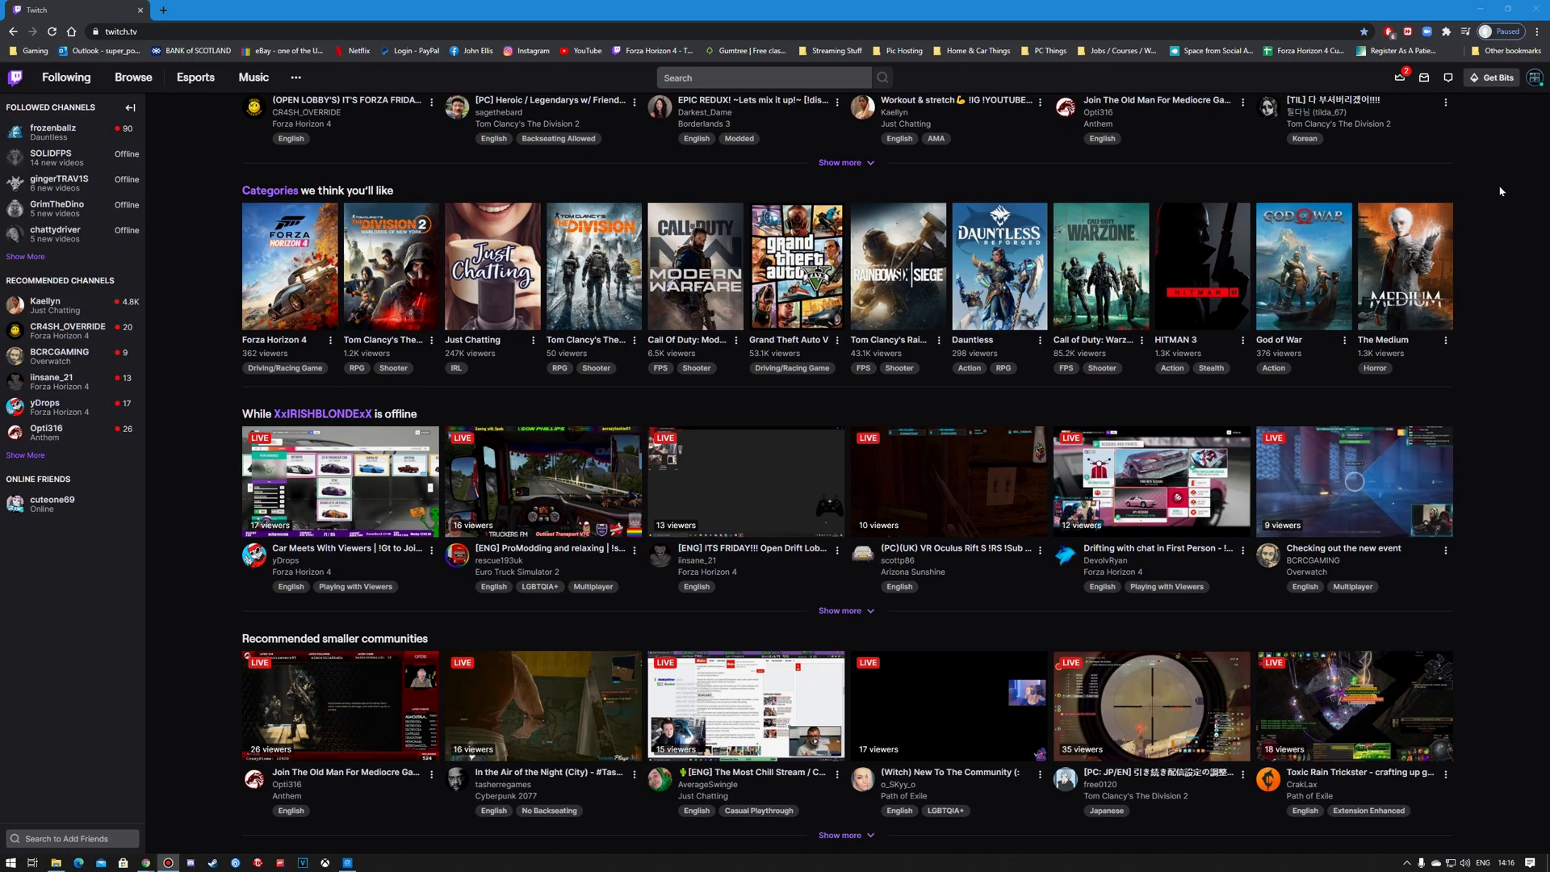
mouse_move(1471, 277)
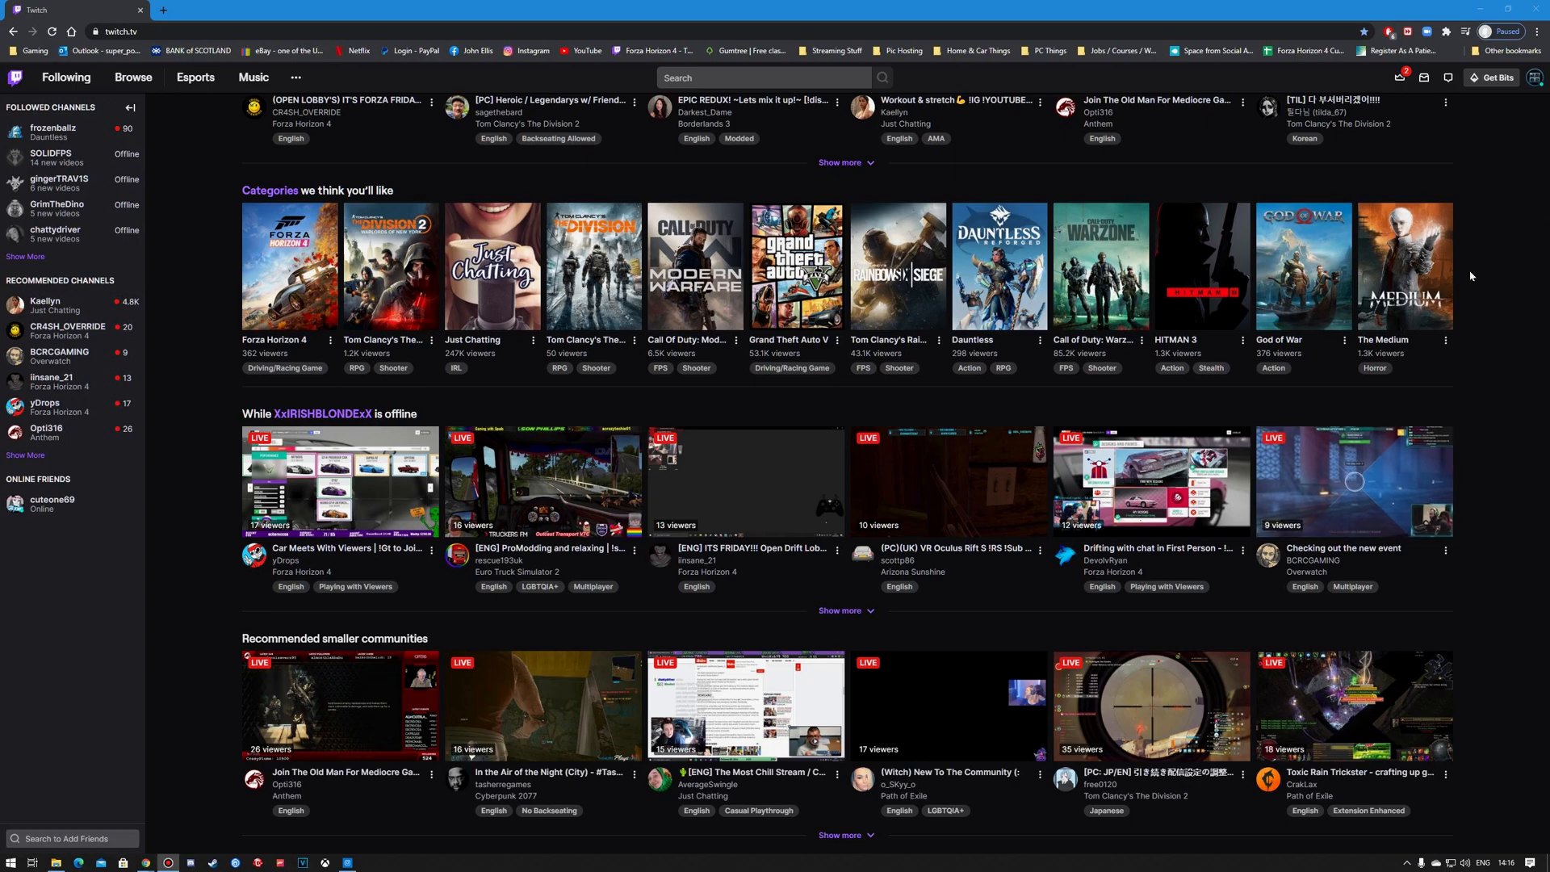
mouse_move(1476, 231)
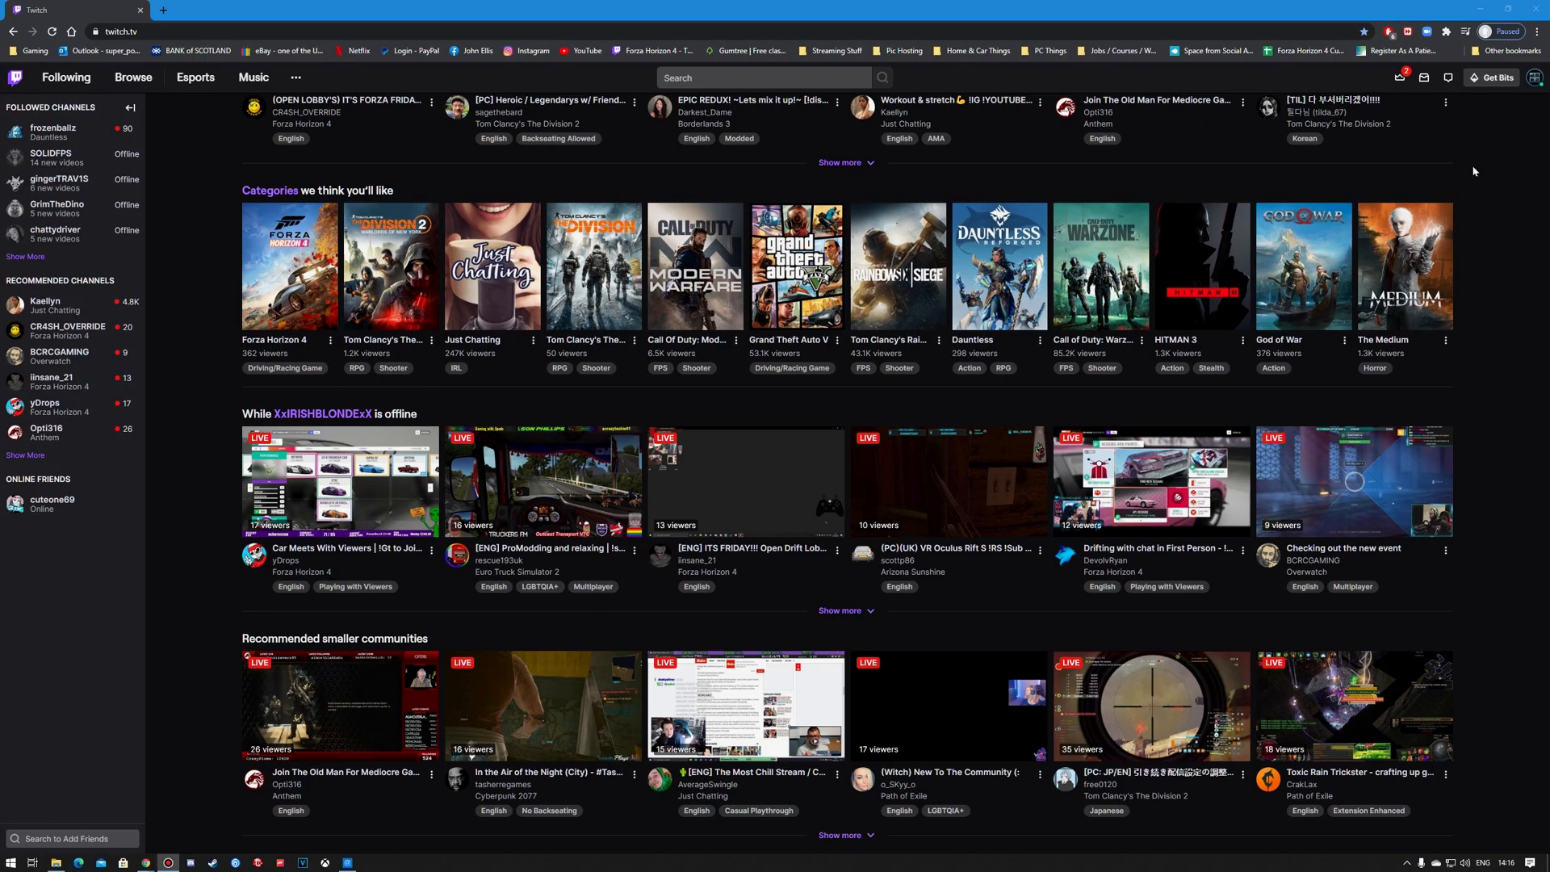
mouse_move(1394, 164)
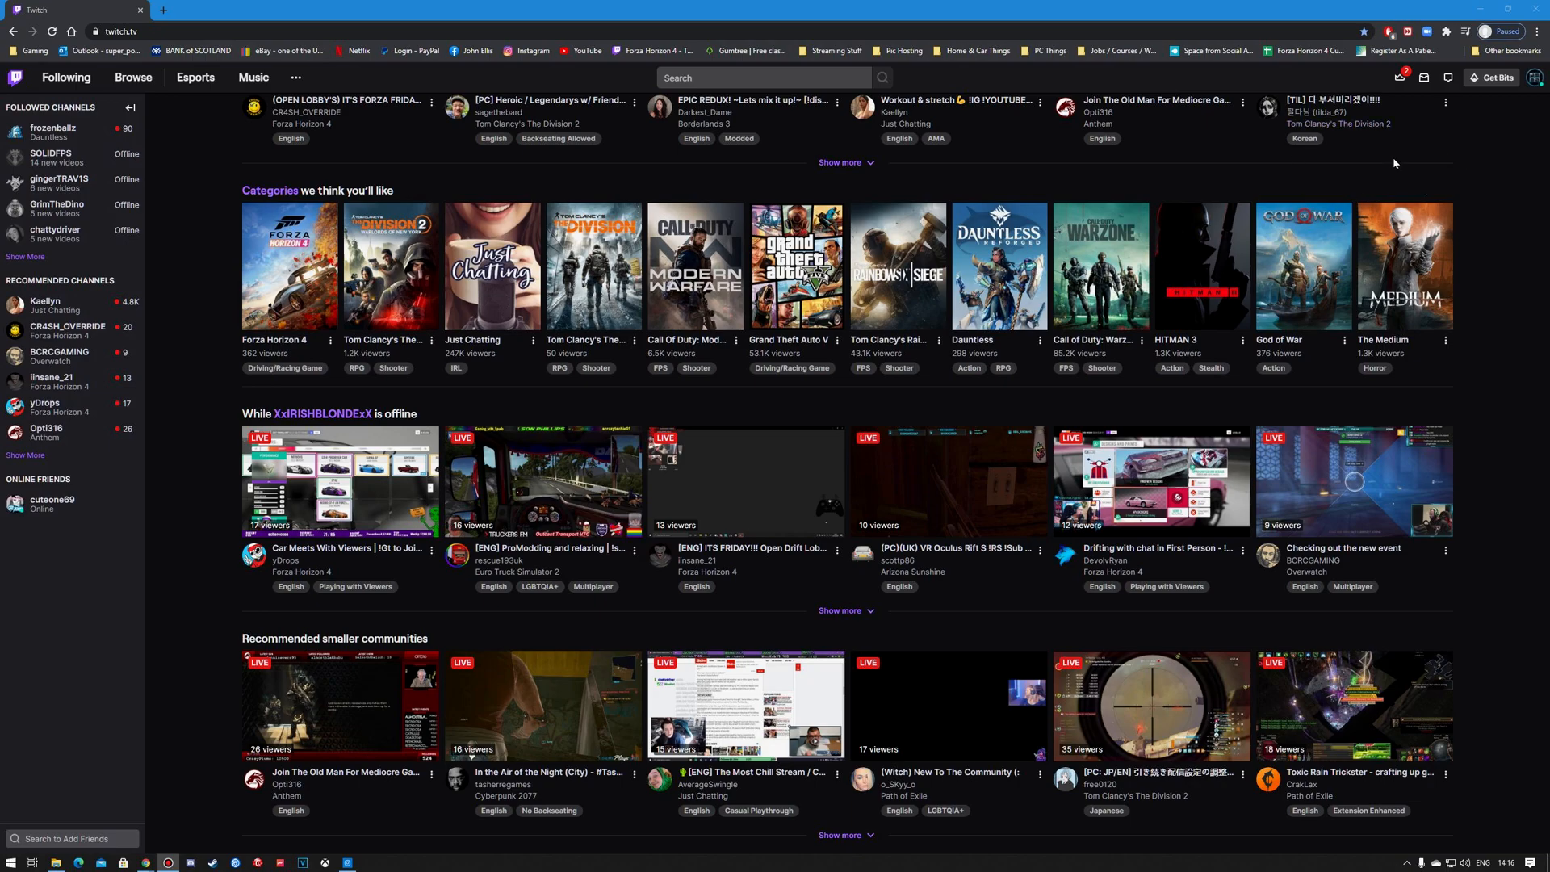
mouse_move(1537, 84)
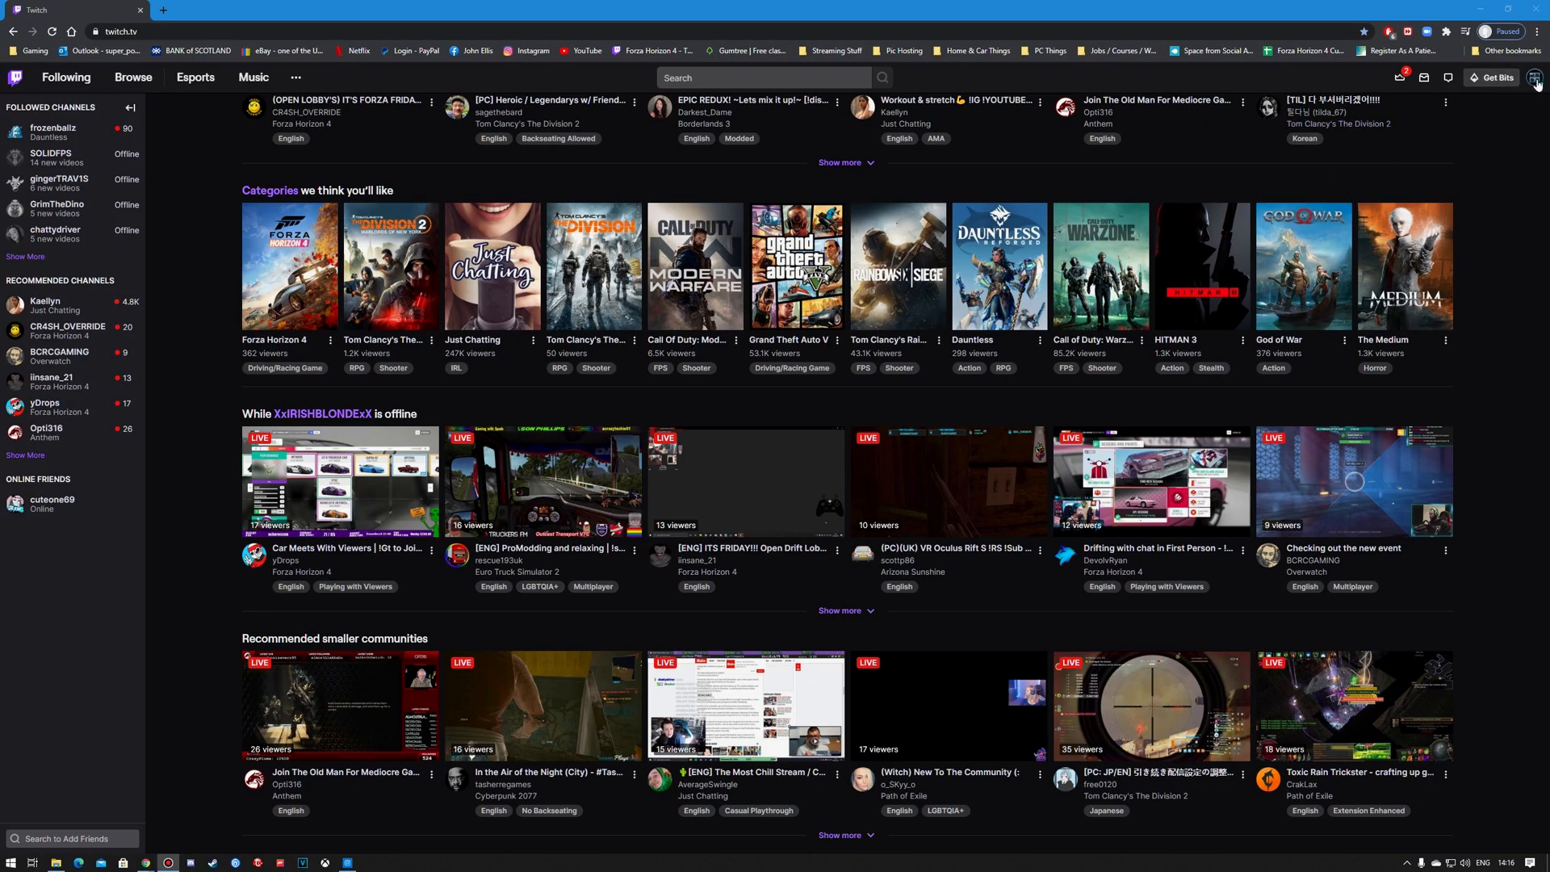
Step: Go from the account menu to the Creator Dashboard's Extensions section
click(1537, 77)
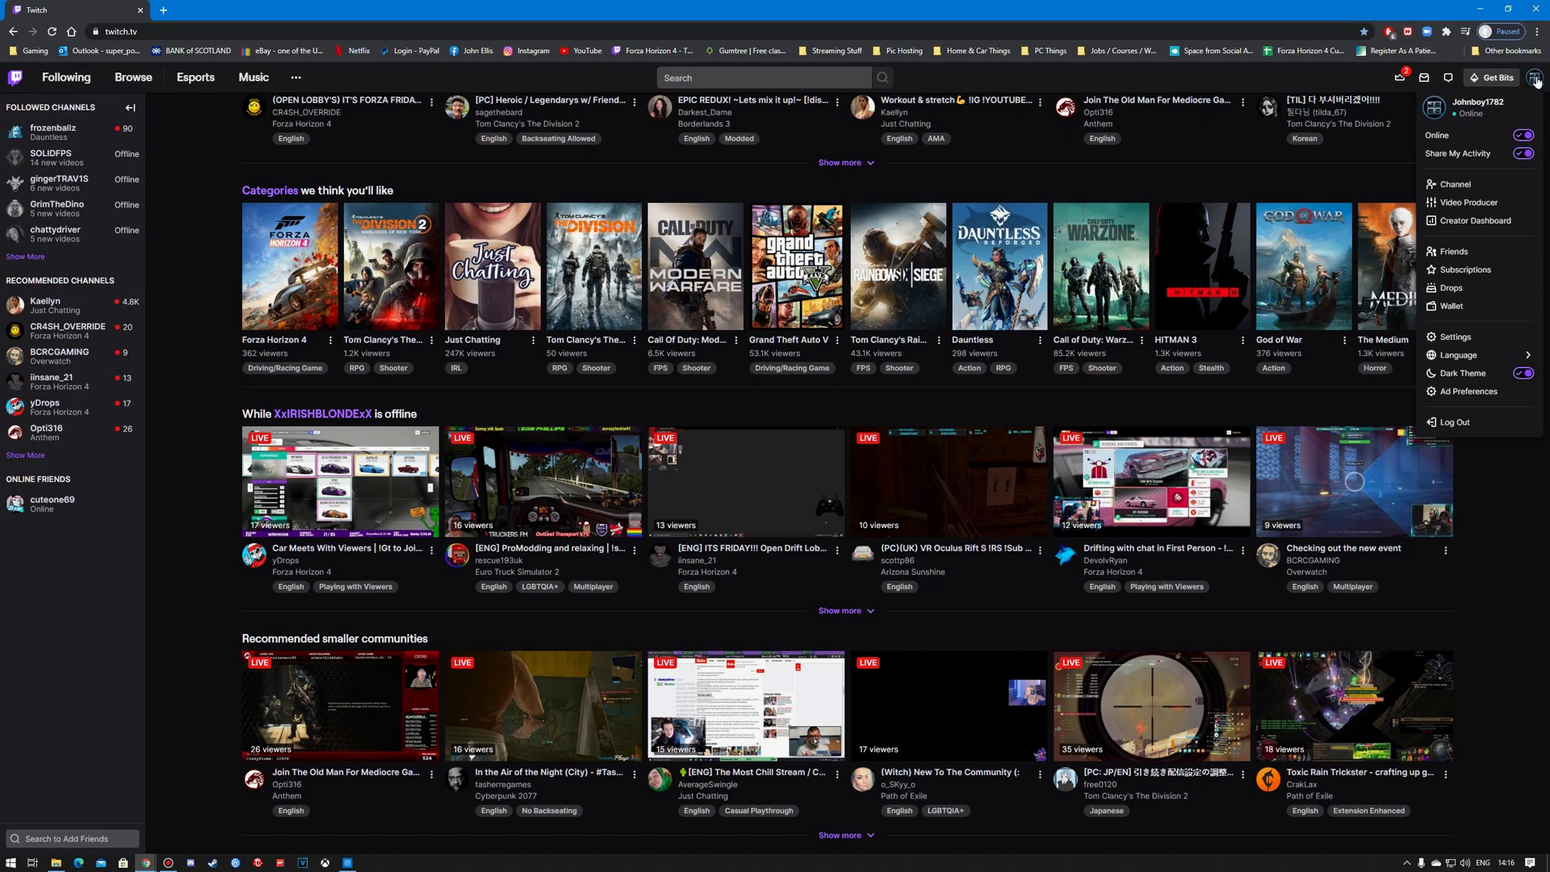
mouse_move(1476, 221)
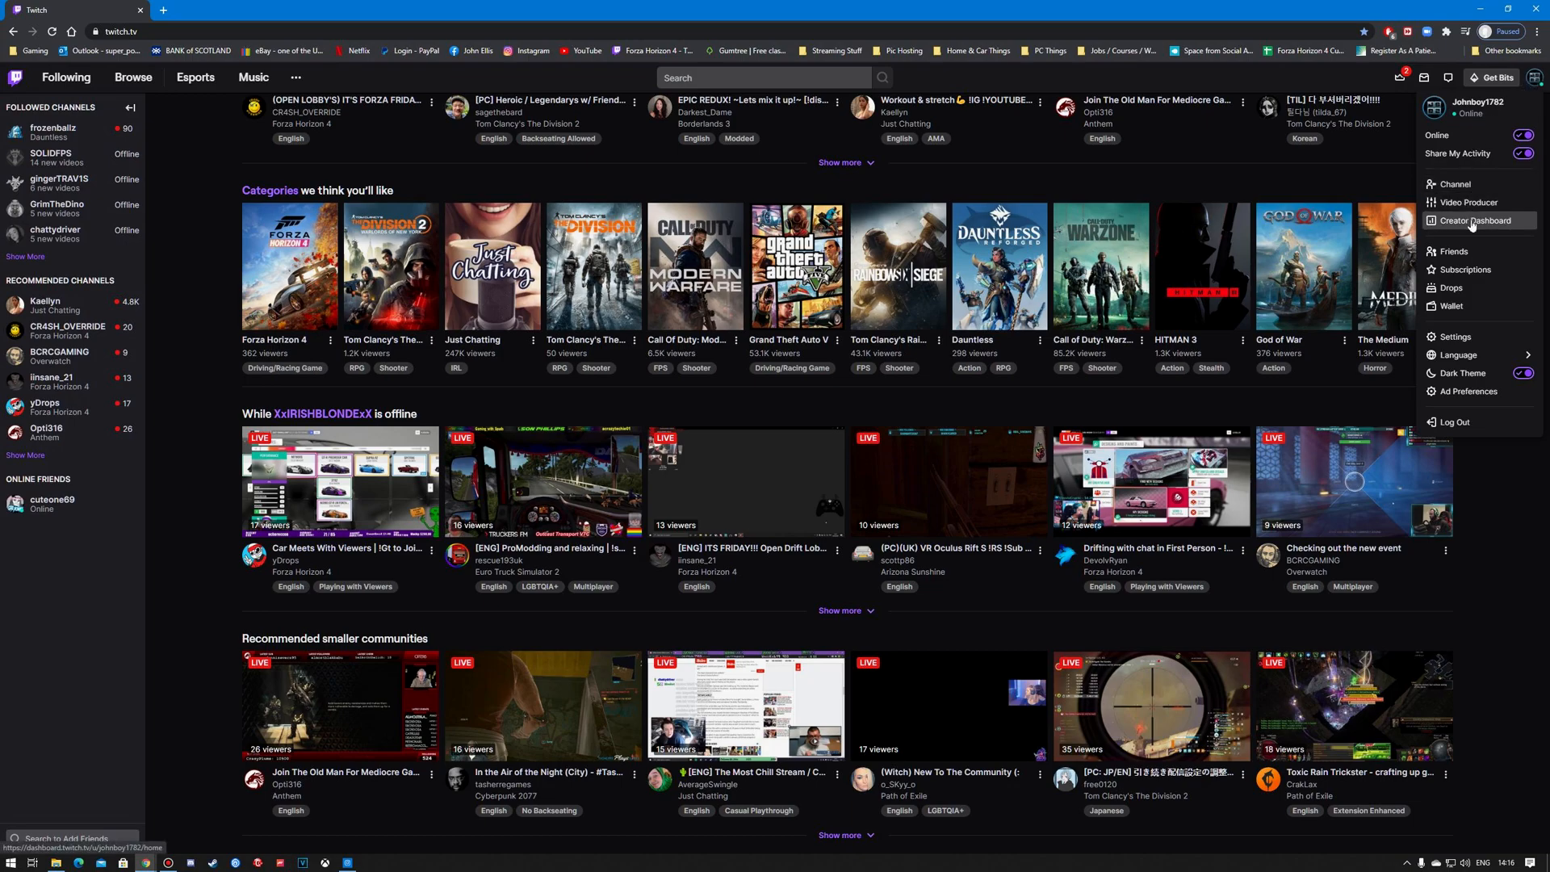
click(1474, 220)
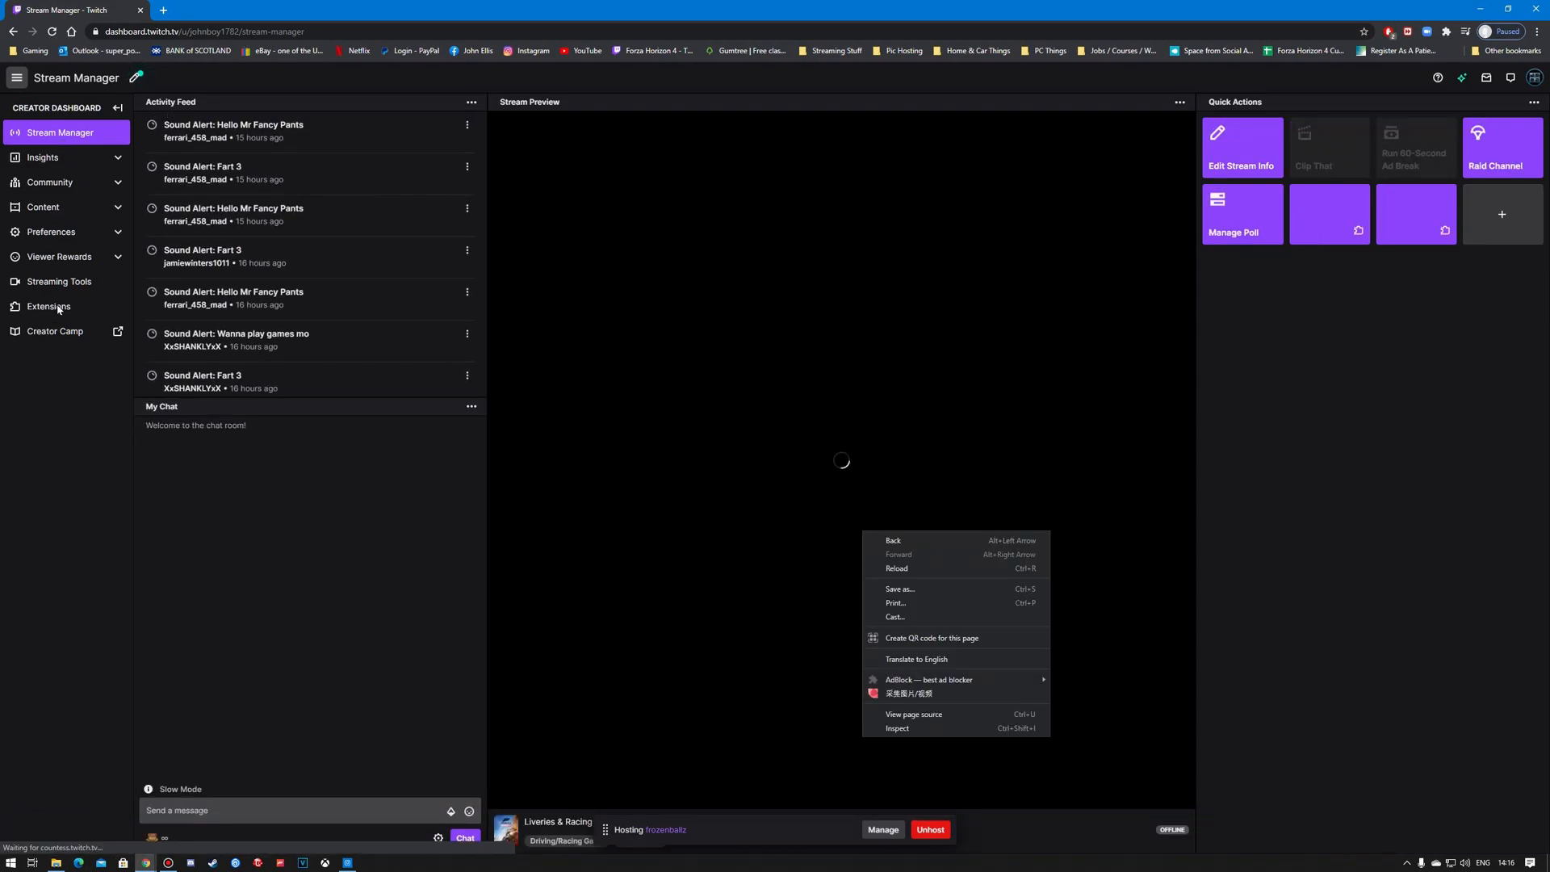
click(49, 307)
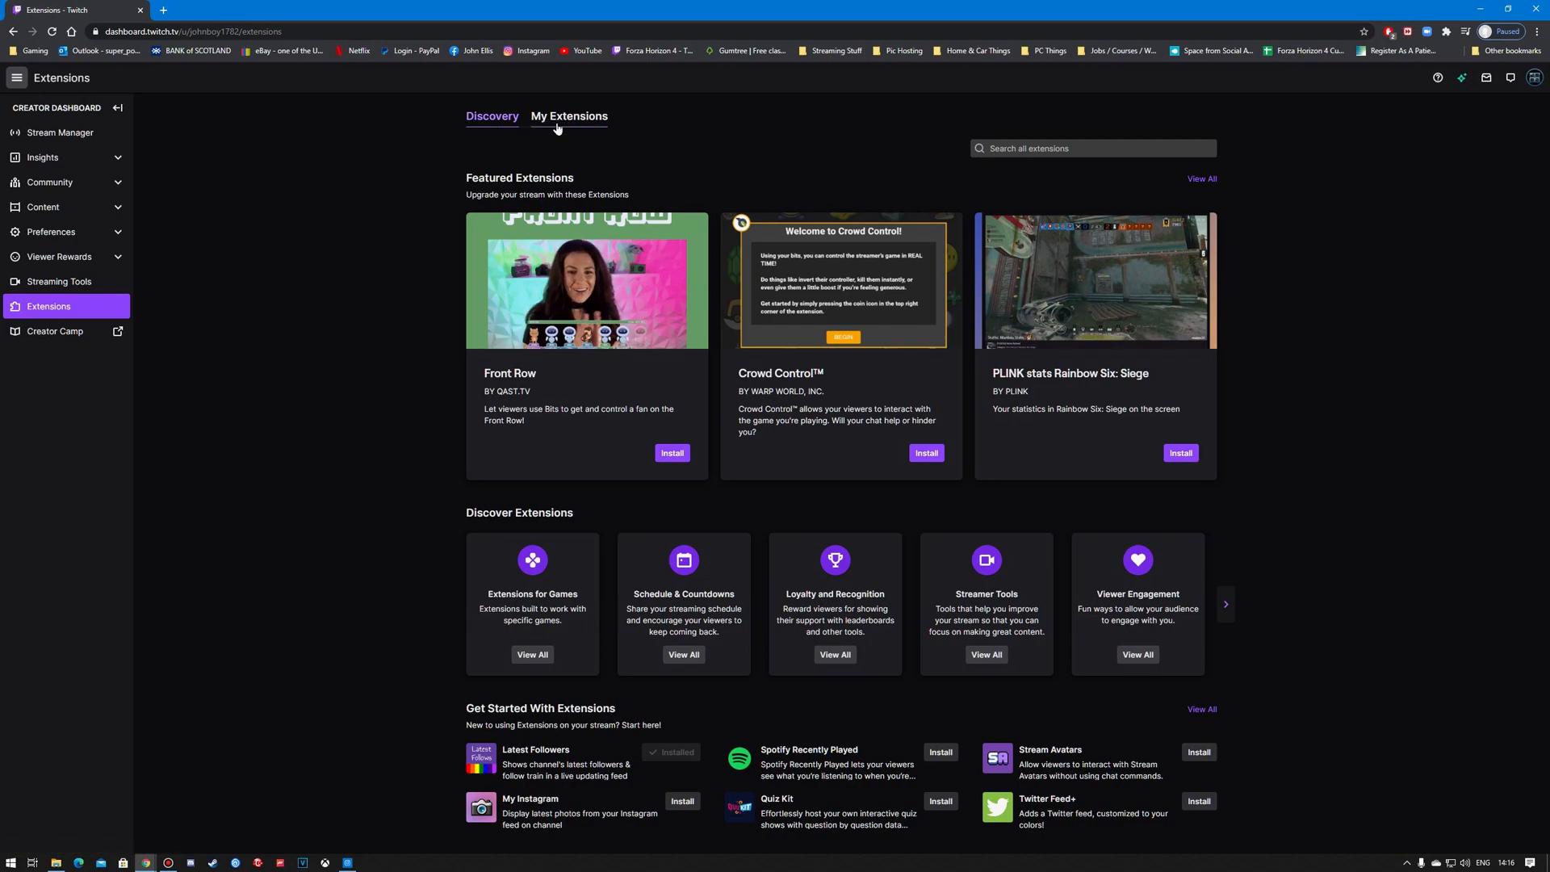
Step: Search all extensions for GIPHY to reach its details page
click(1093, 147)
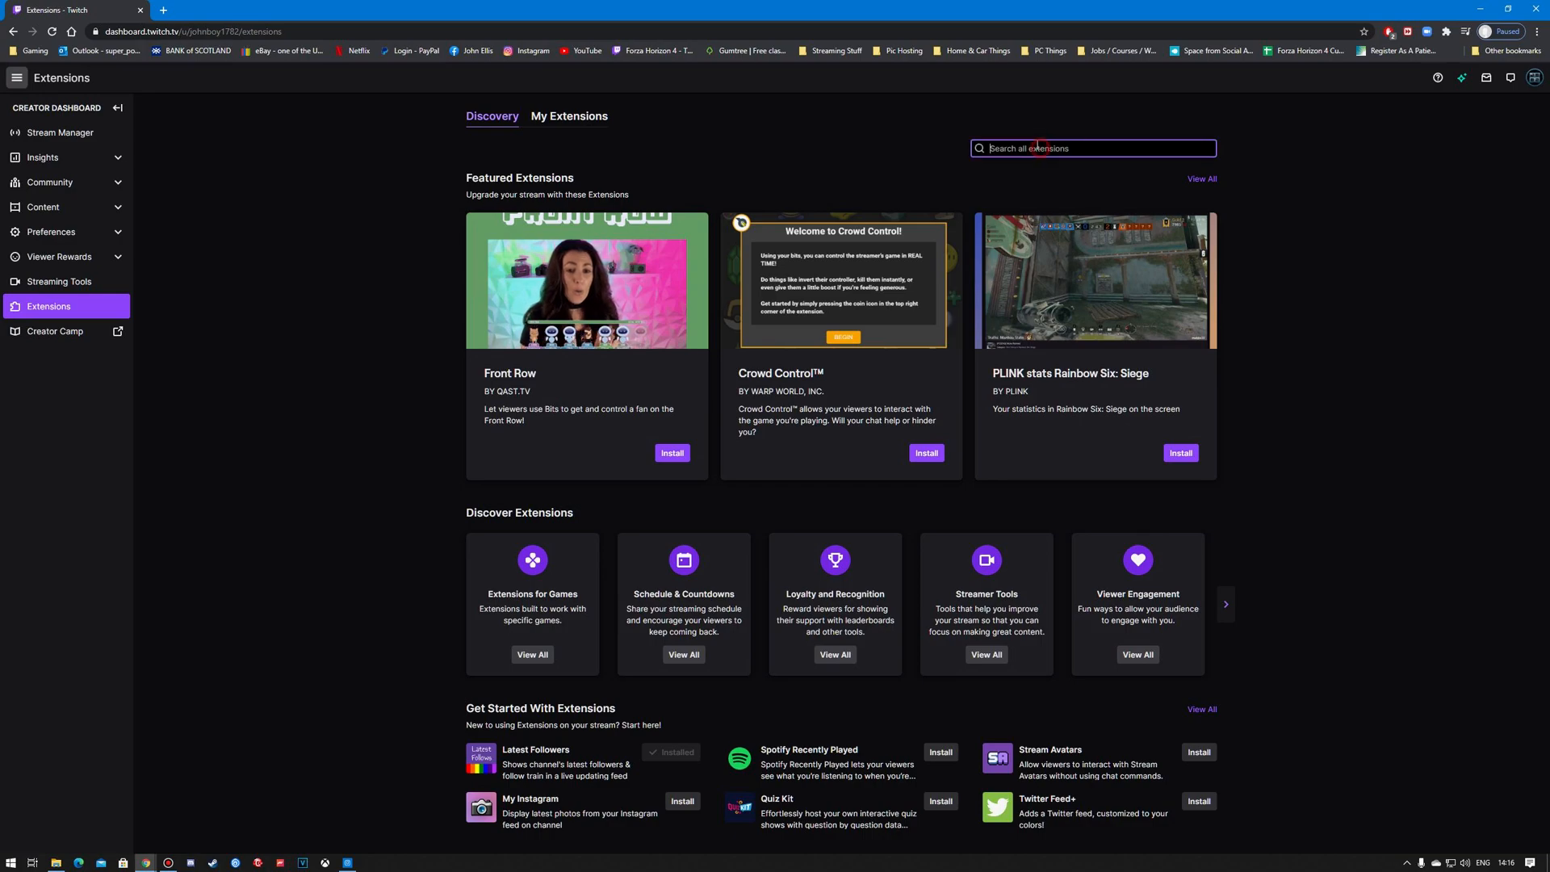
text(gl)
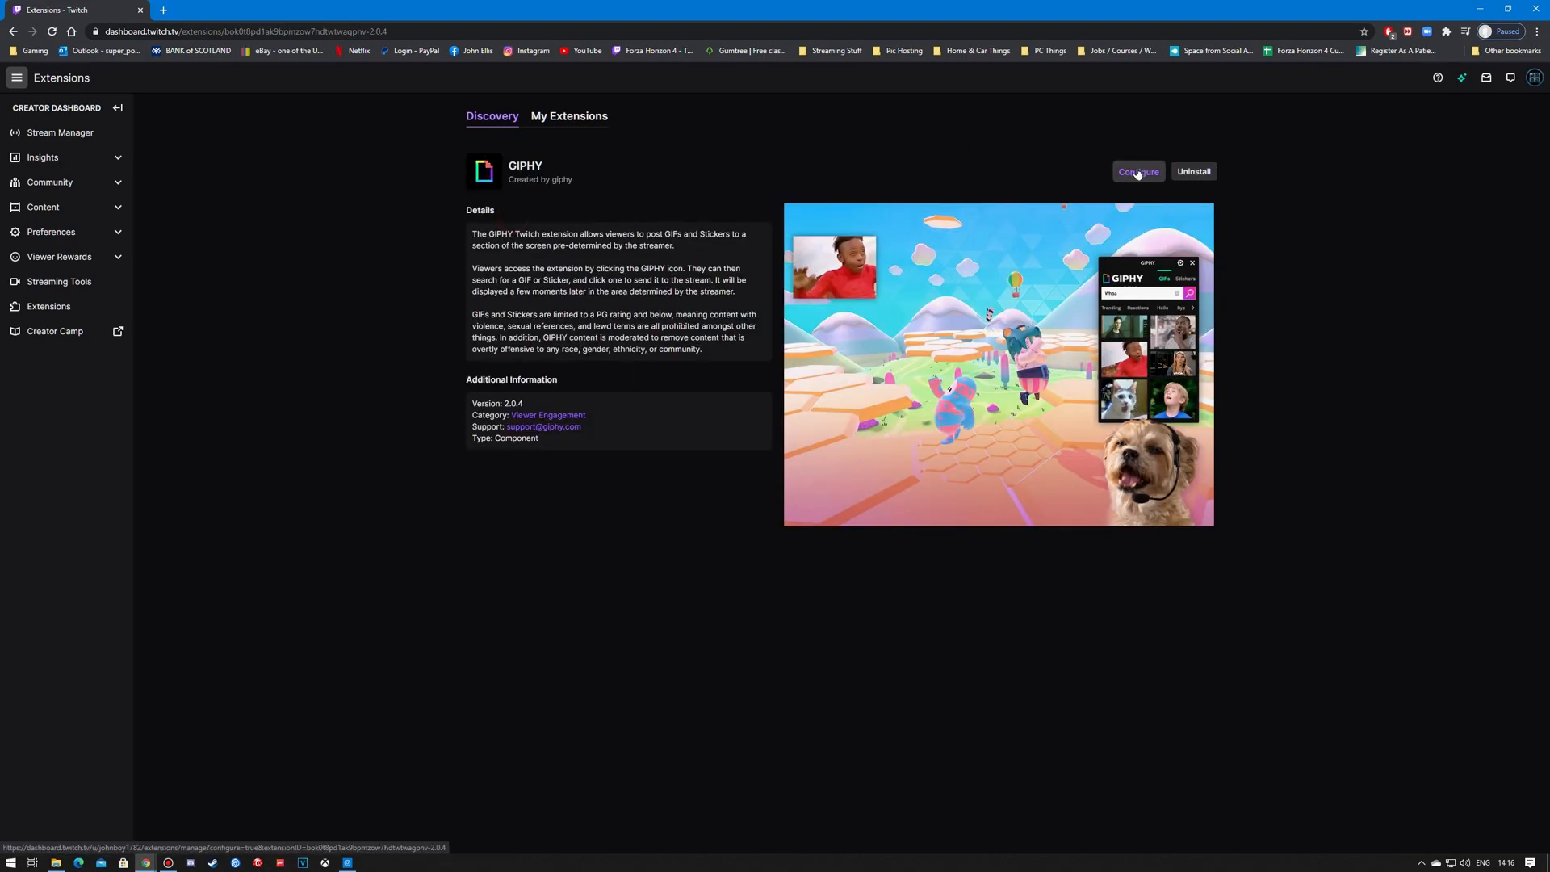
Step: Open the GIPHY extension's Configure window to reveal its browser-source URL
click(1138, 171)
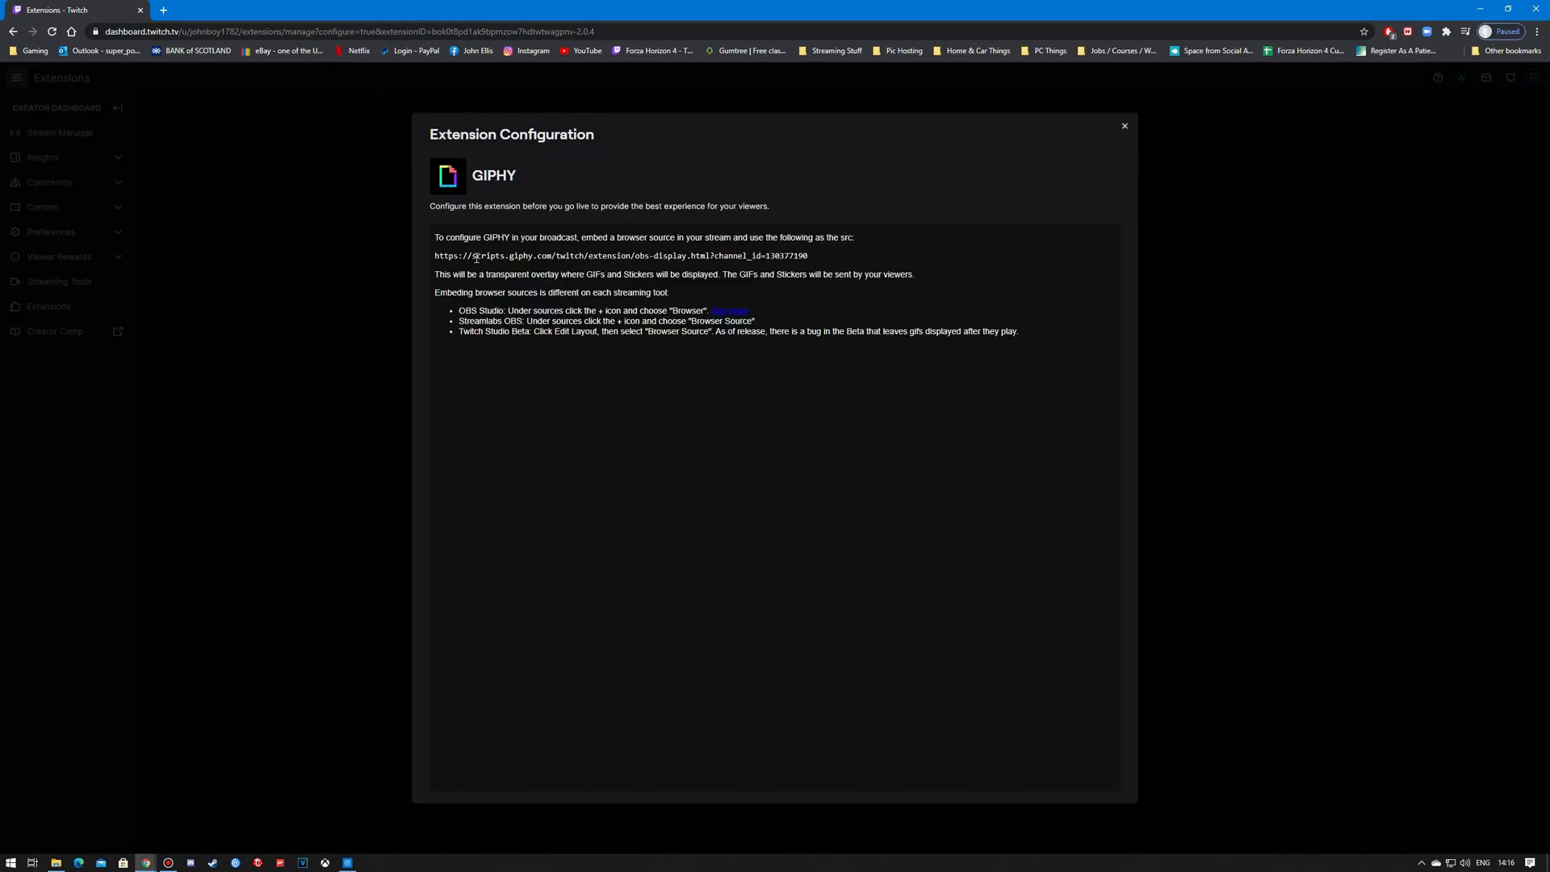
mouse_move(1136, 336)
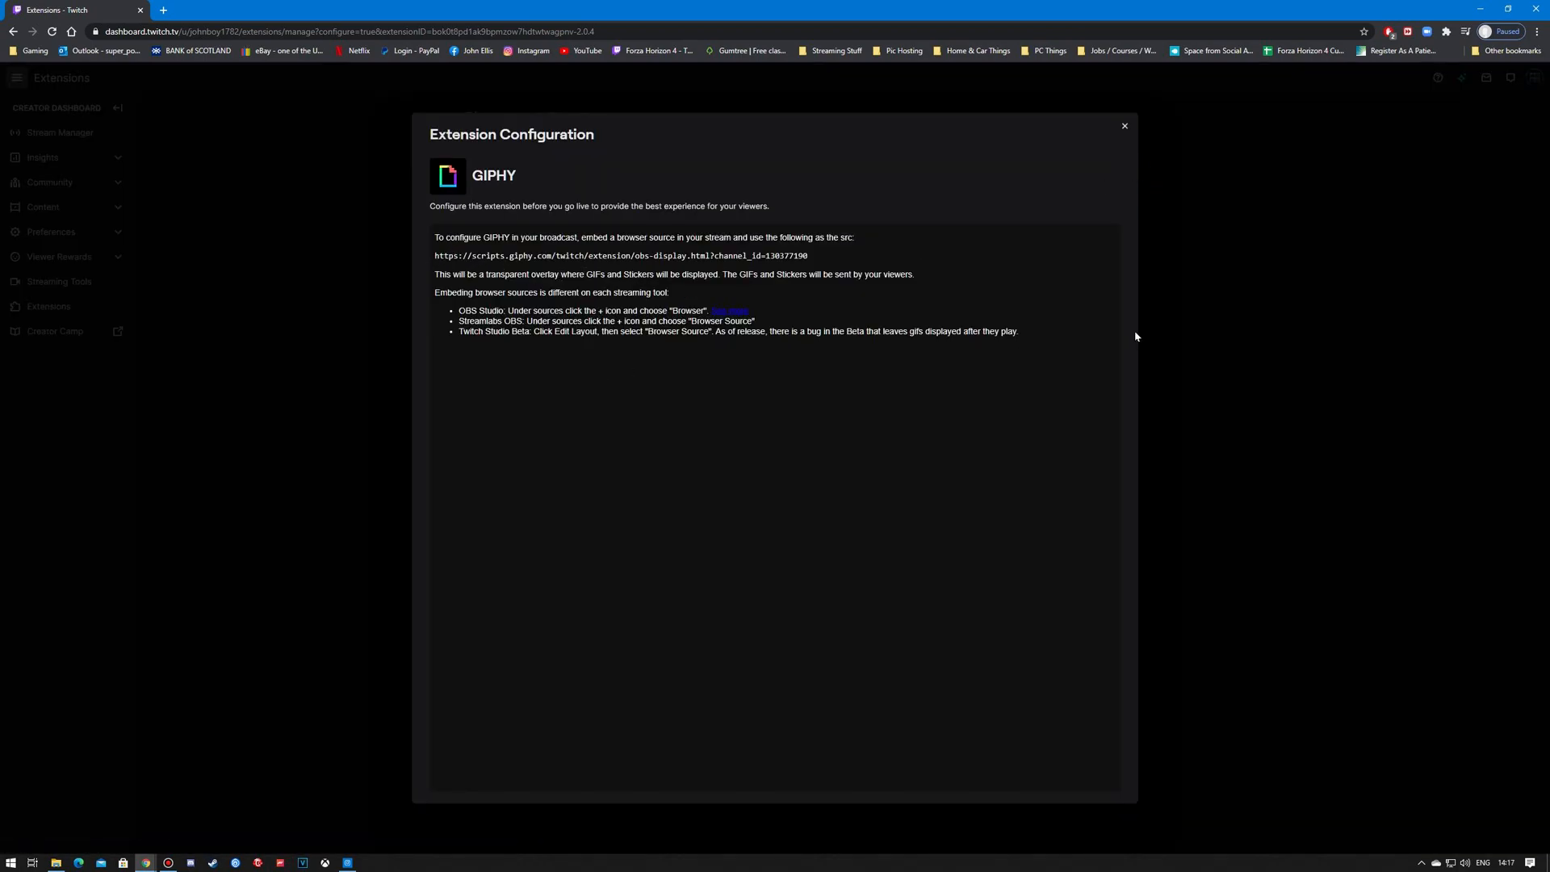
mouse_move(807, 321)
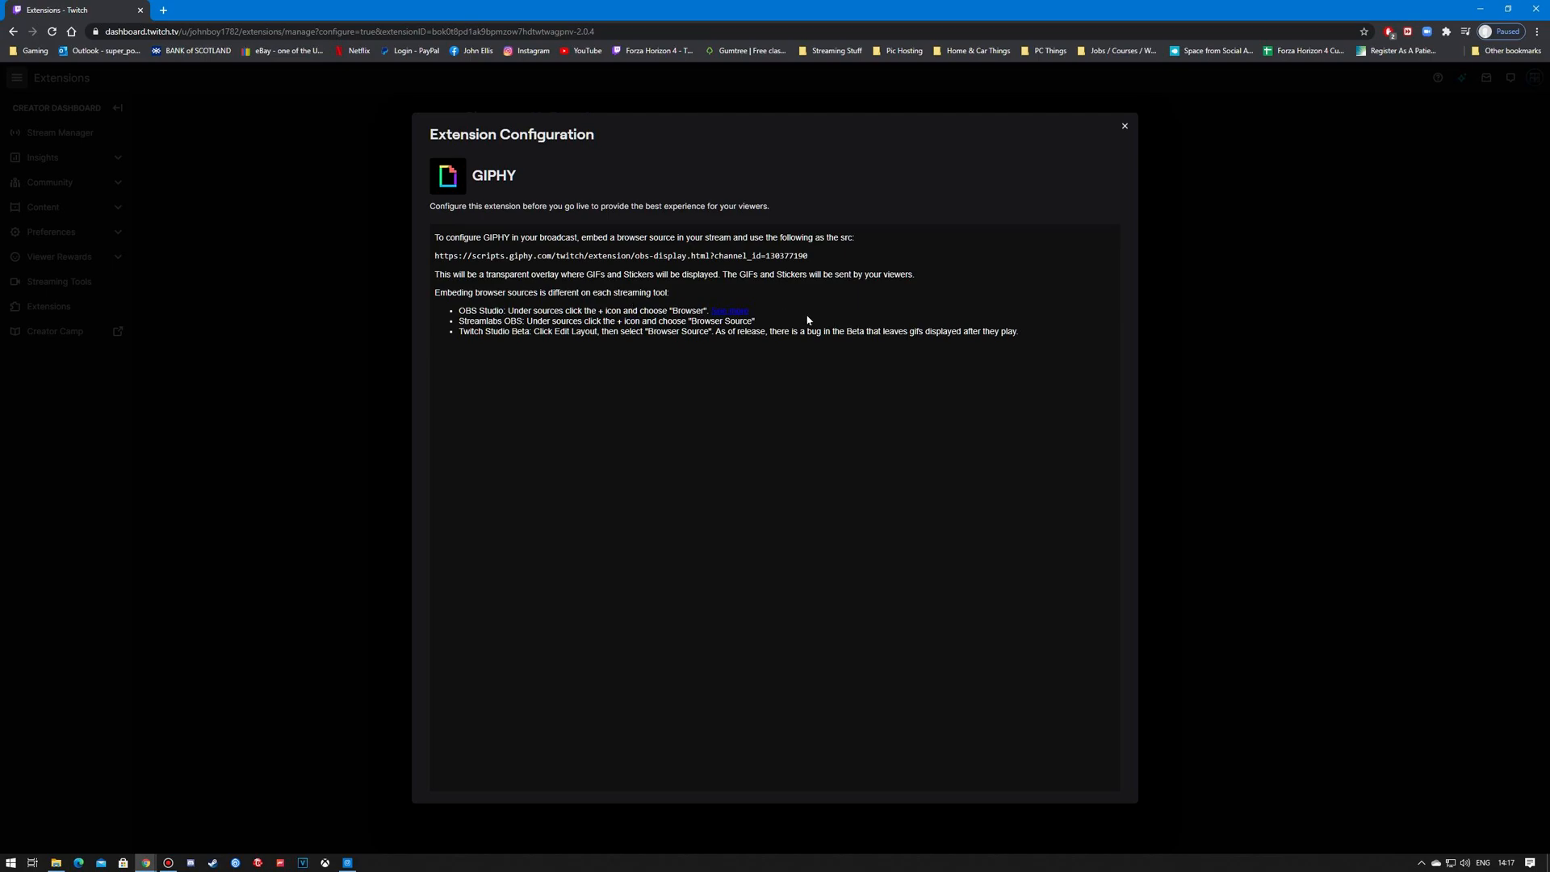
mouse_move(475, 370)
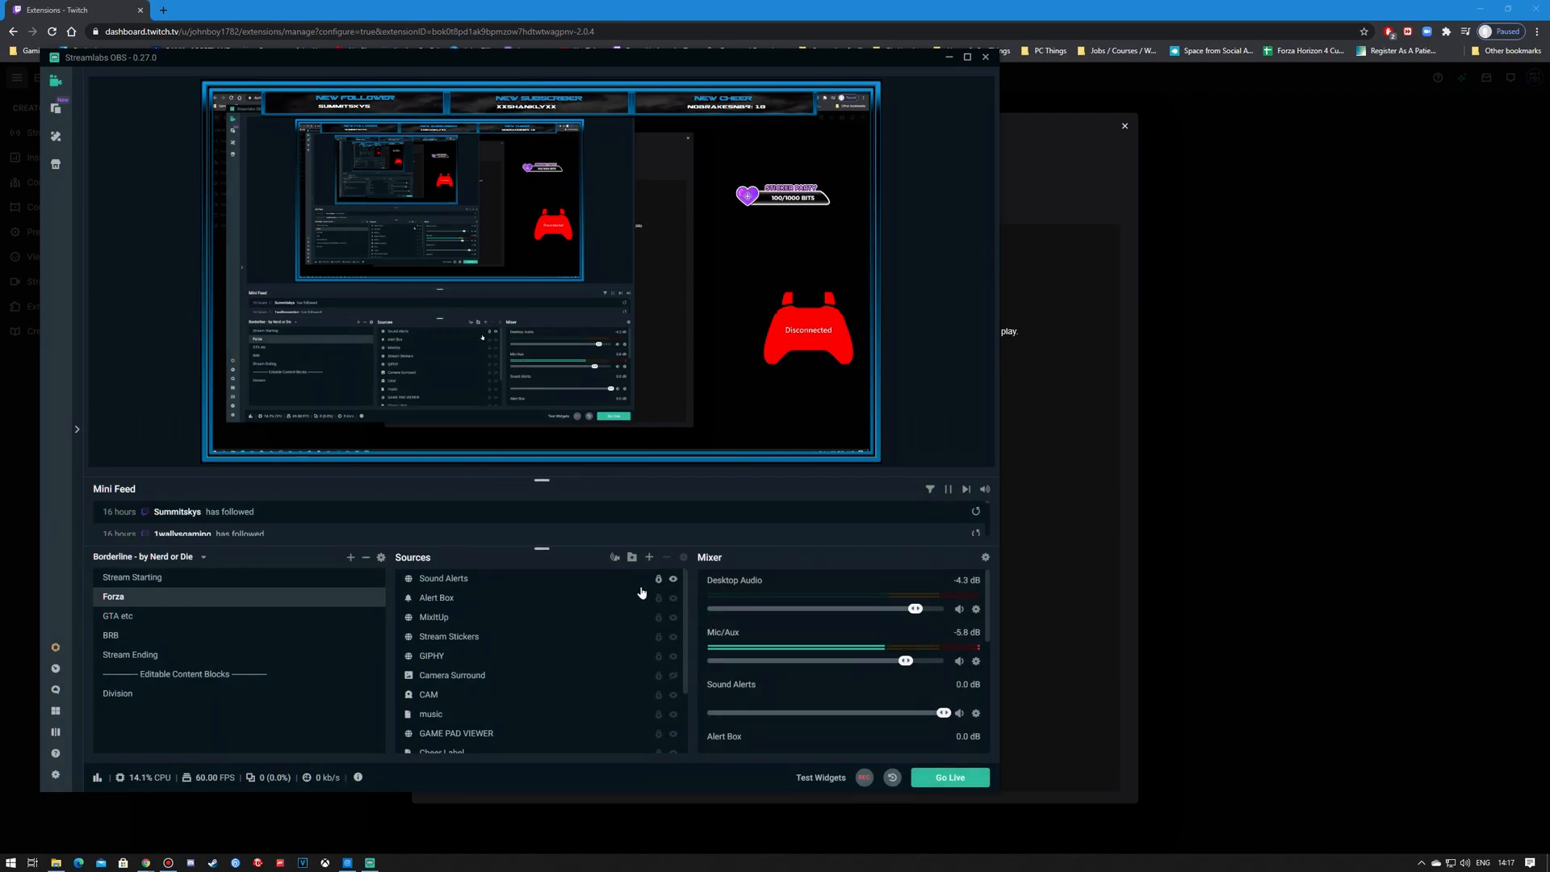
mouse_move(648, 556)
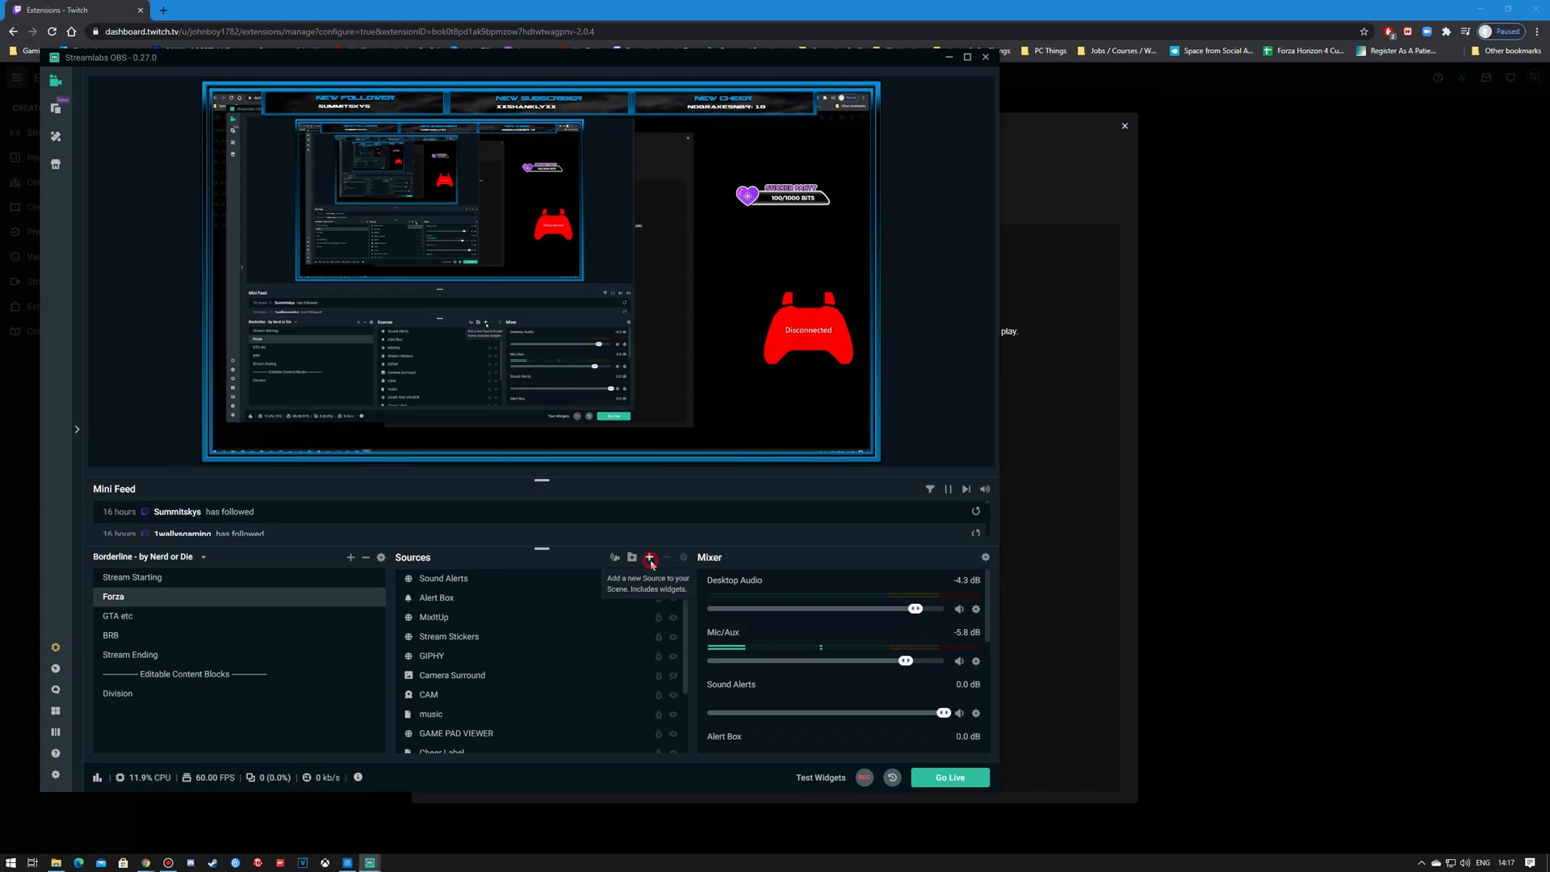
Step: Add a new browser source to the scene named 'Giphy 2'
click(649, 558)
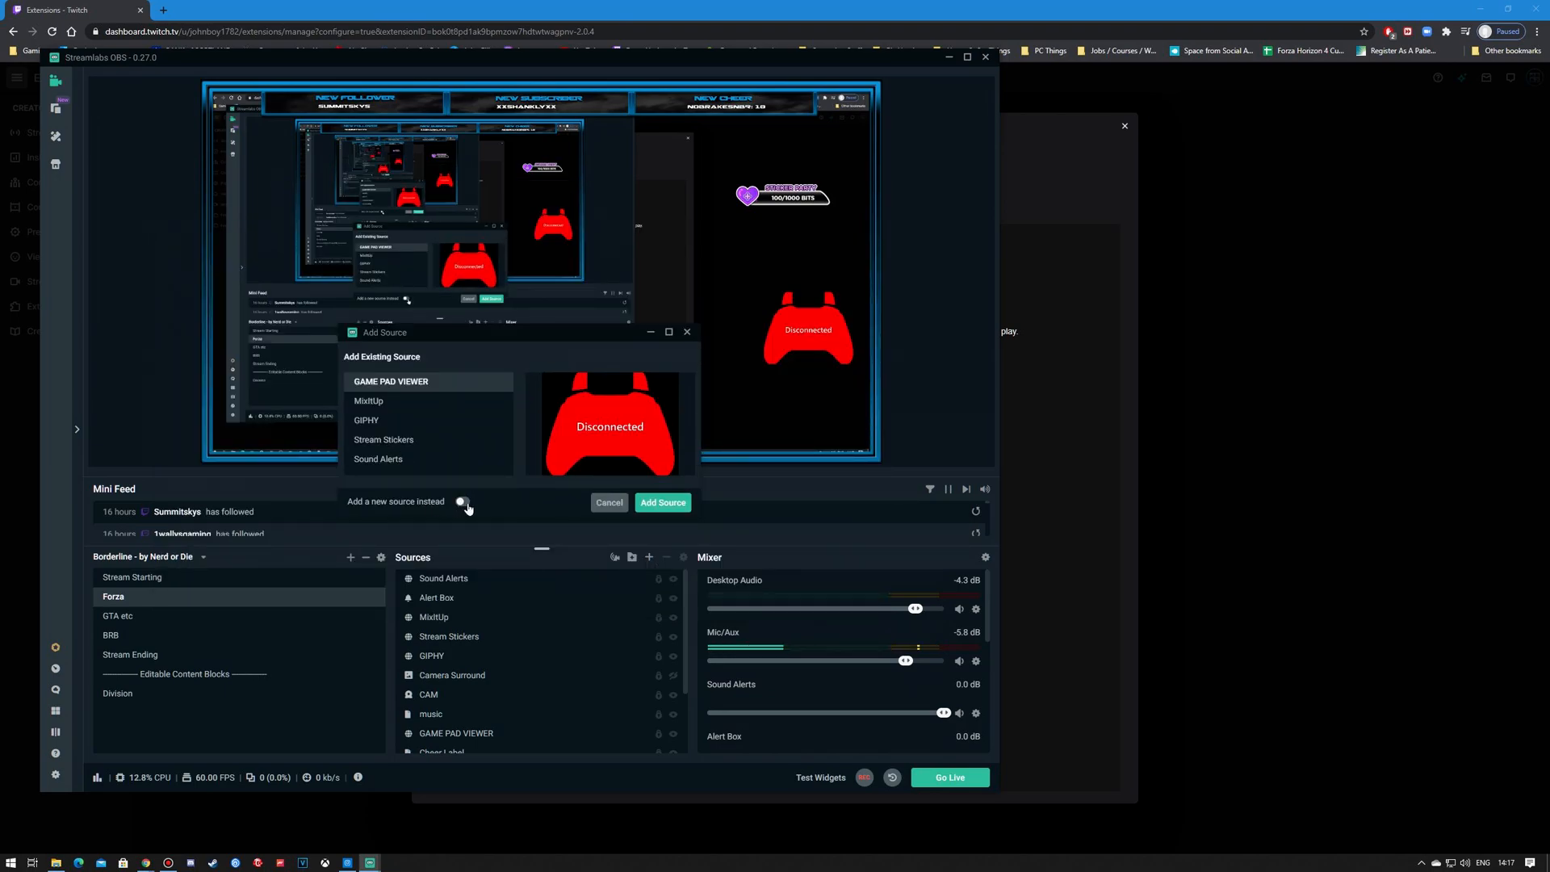
click(462, 501)
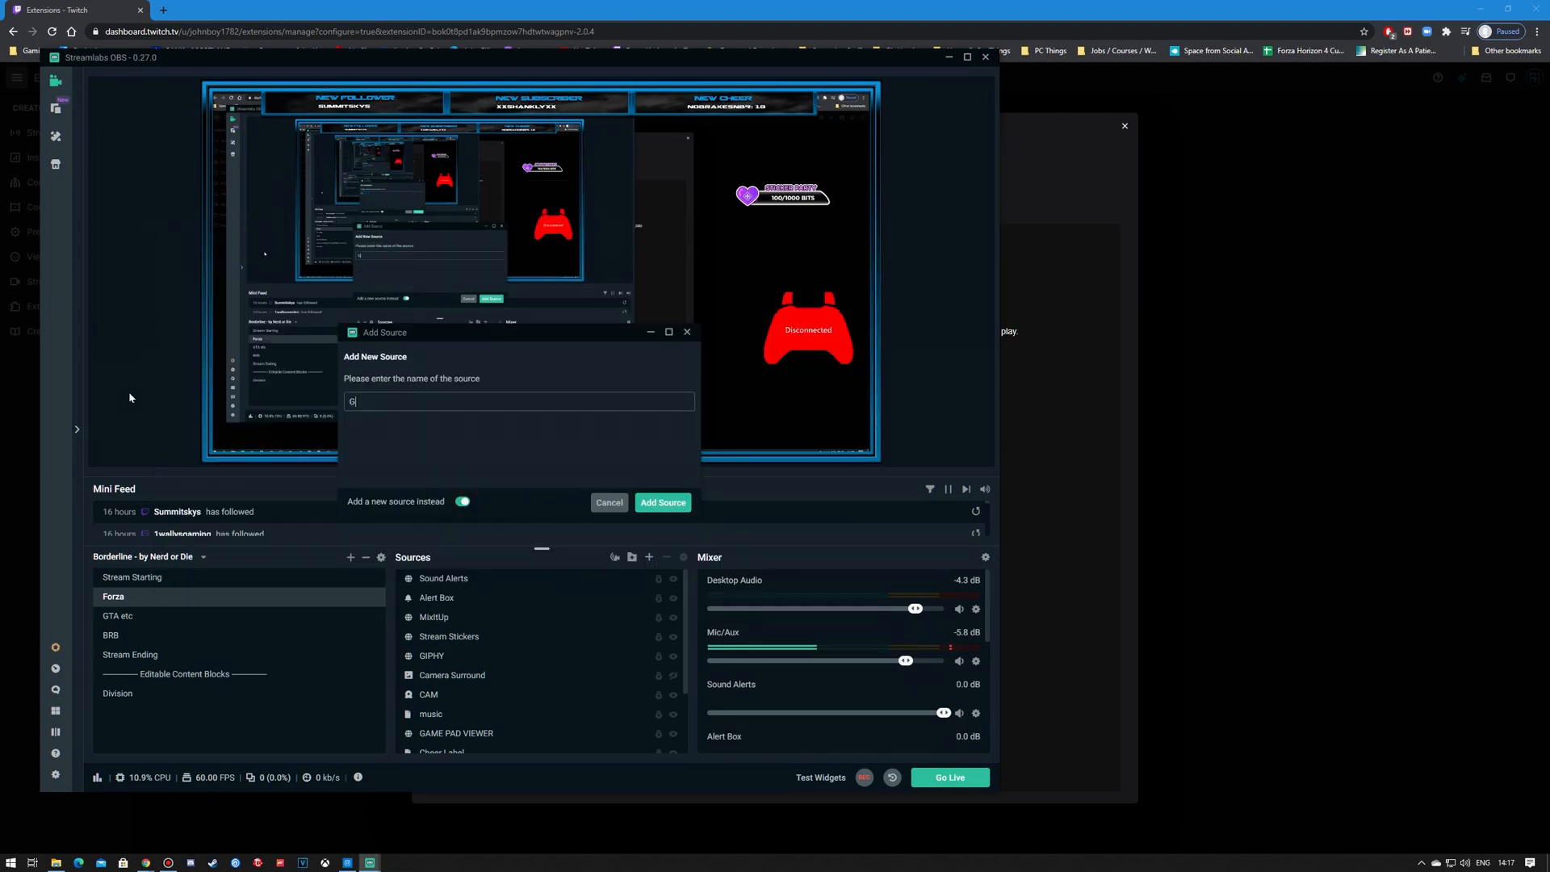
text(iphy 2)
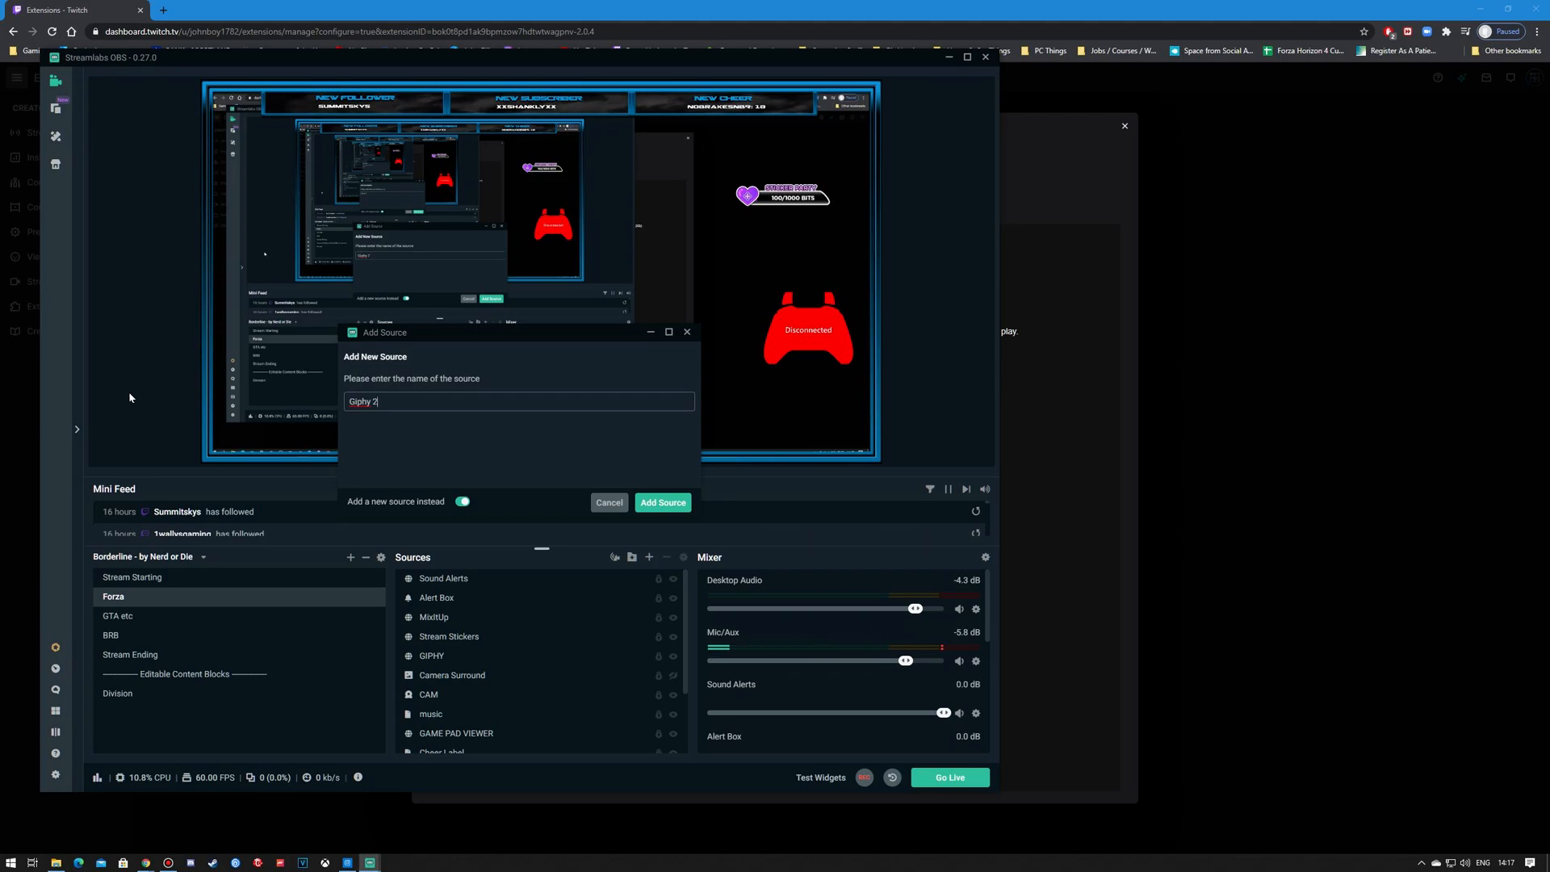
click(662, 503)
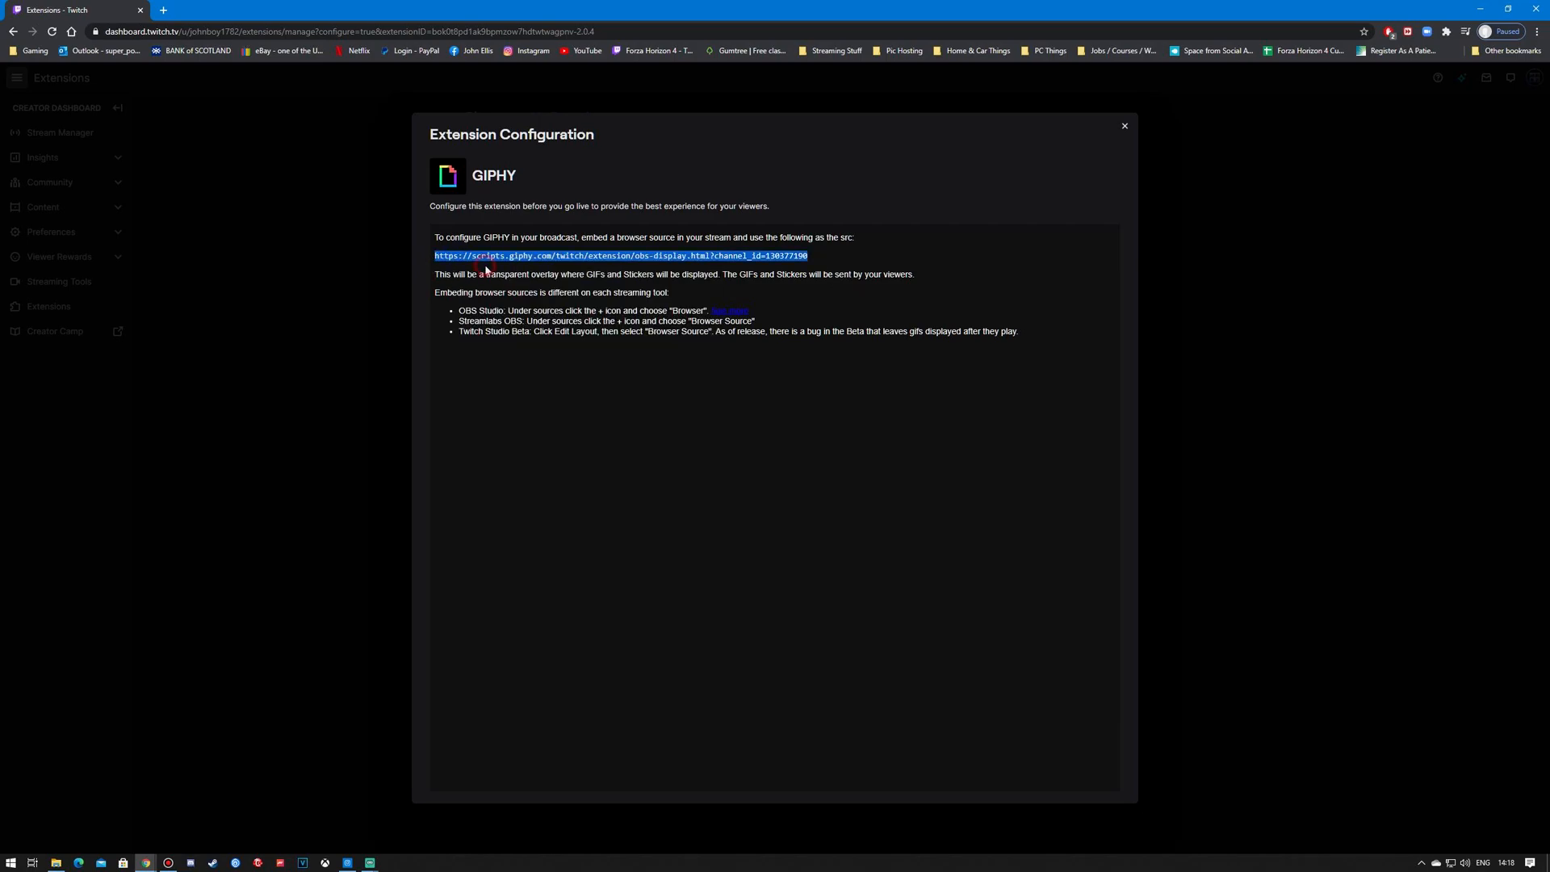
mouse_move(378, 831)
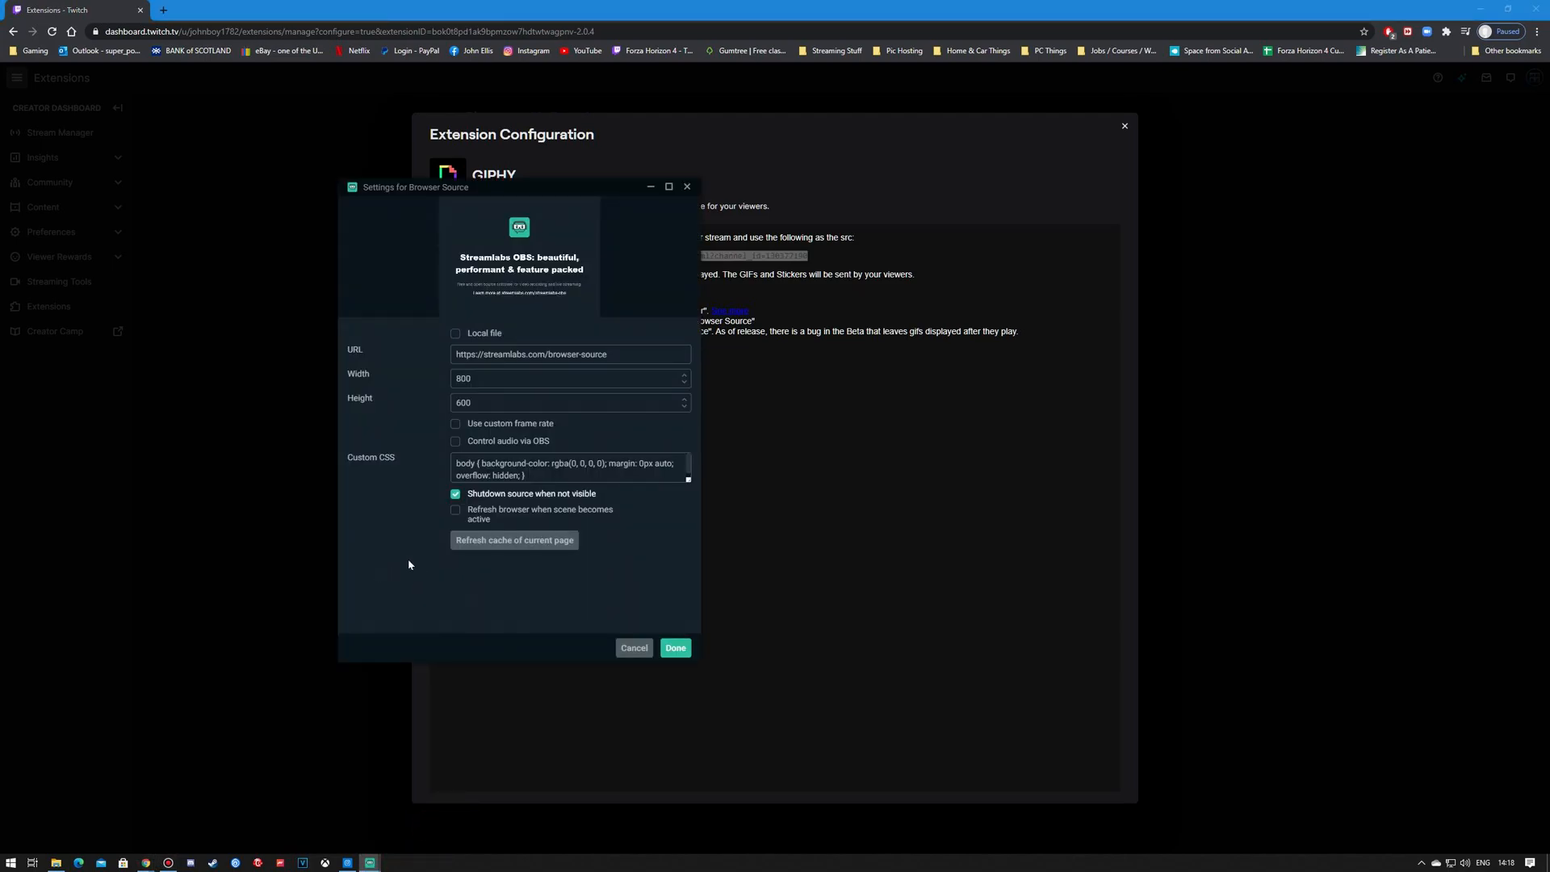
Step: Replace the source URL with GIPHY's address at 1280×1000 and save the settings
triple_click(571, 354)
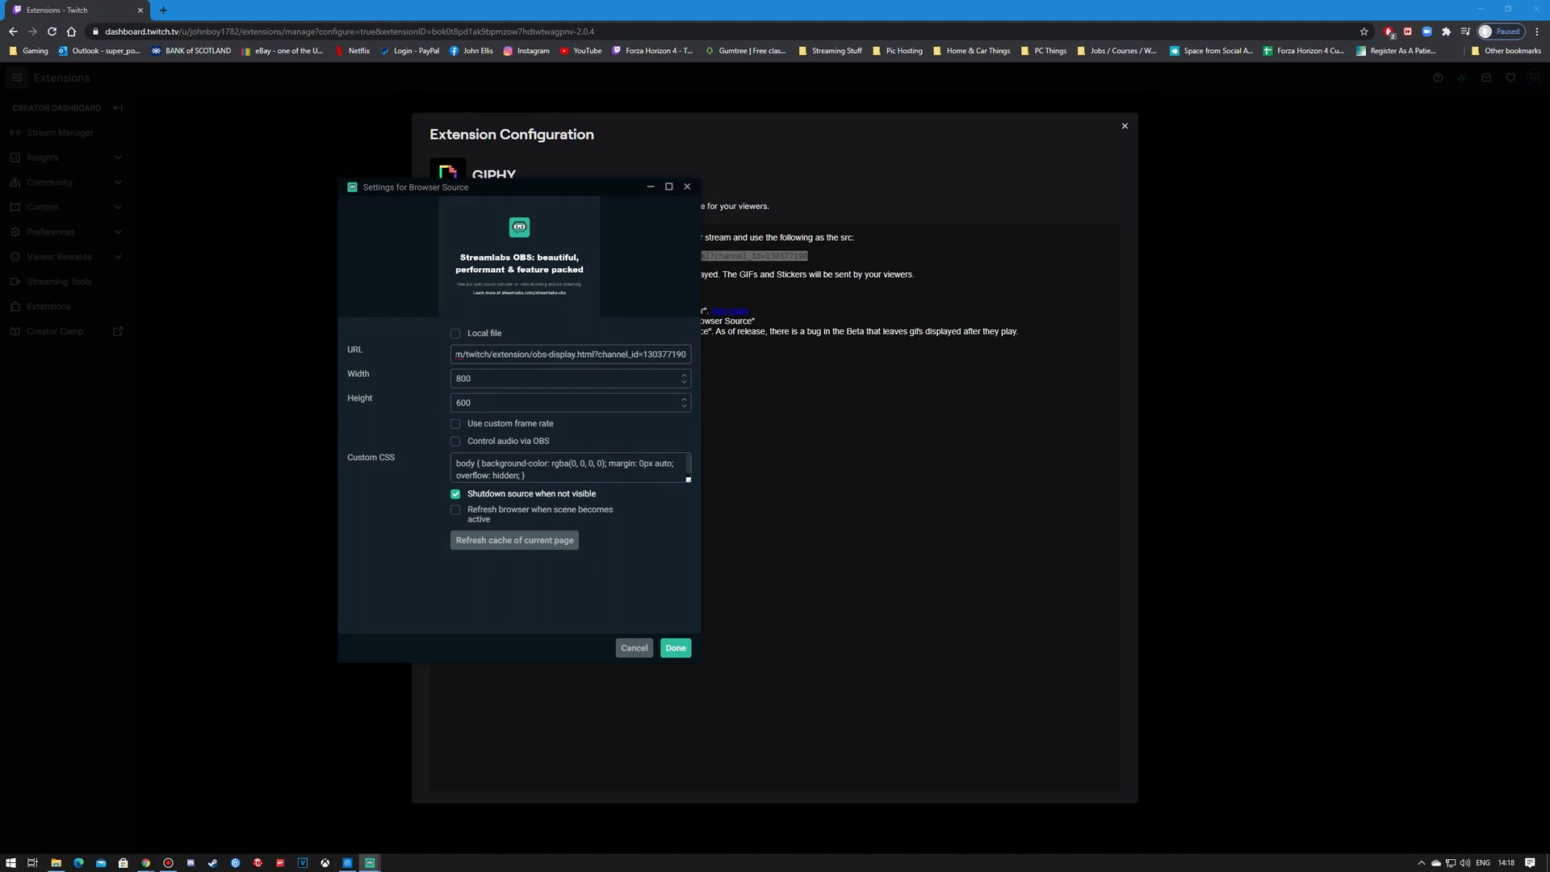
mouse_move(503, 383)
text(1000)
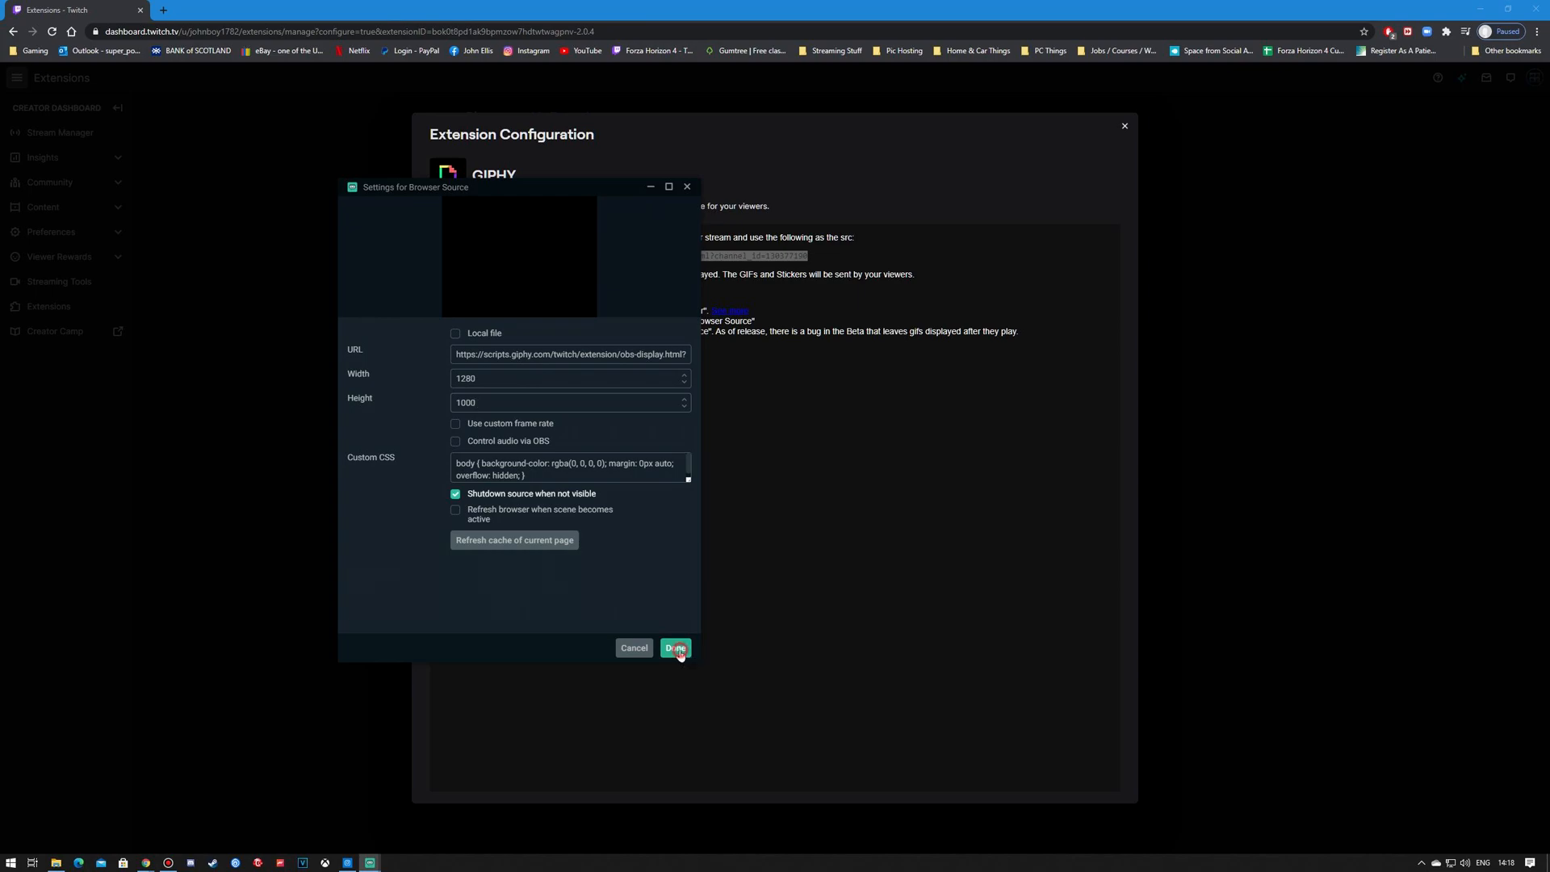
click(675, 647)
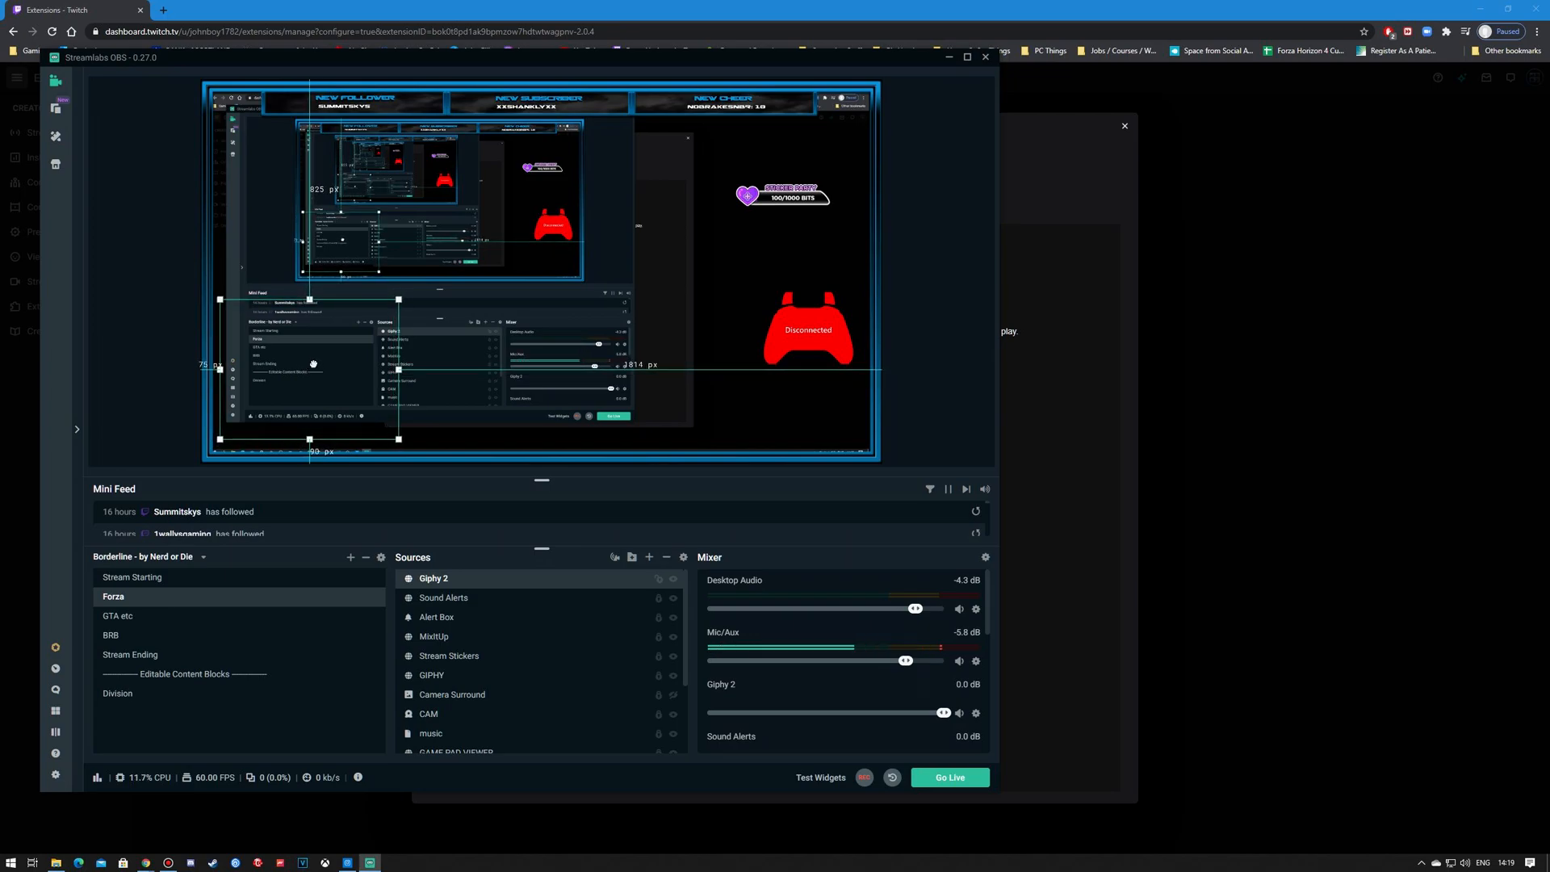
Step: Drag the Giphy 2 overlay to the lower left of the preview canvas
drag(399, 300, 399, 299)
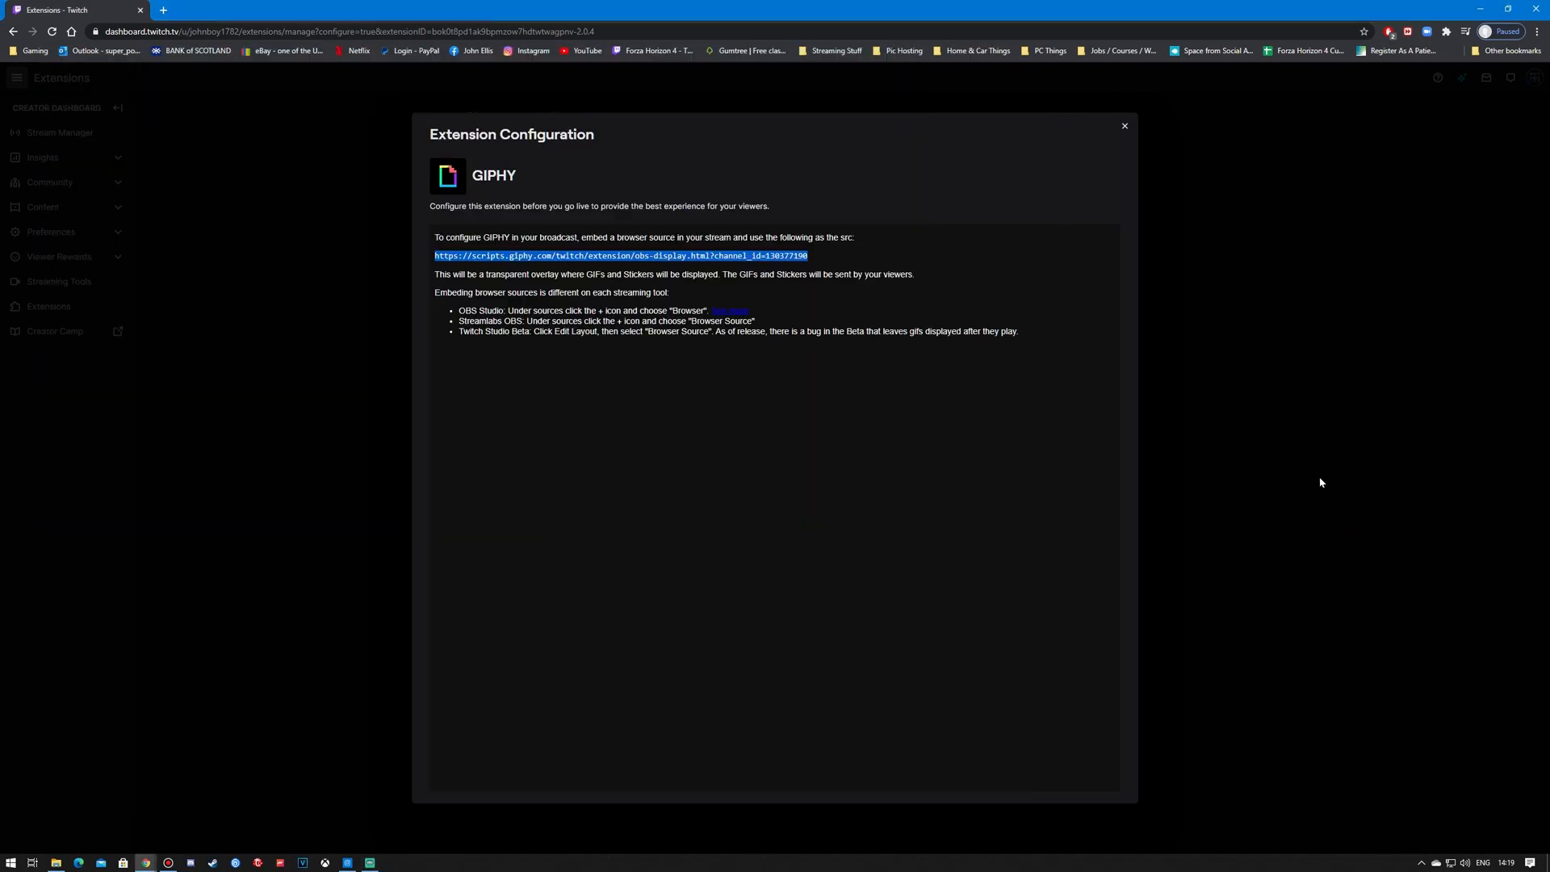
mouse_move(1122, 136)
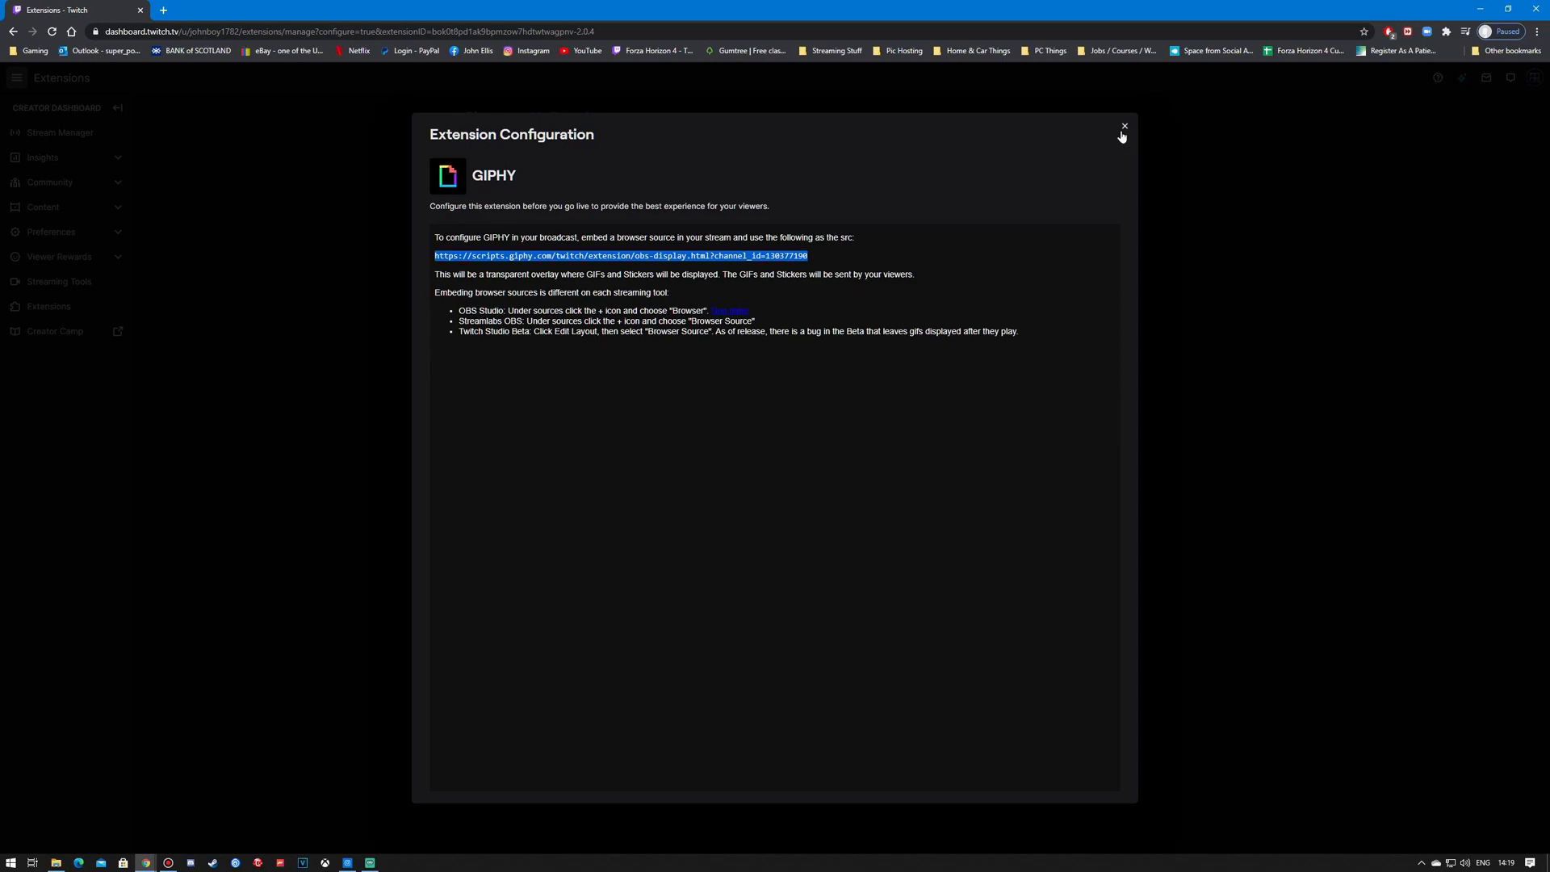
Step: Close GIPHY's Extension Configuration window and show its Activate options in My Extensions
click(1123, 127)
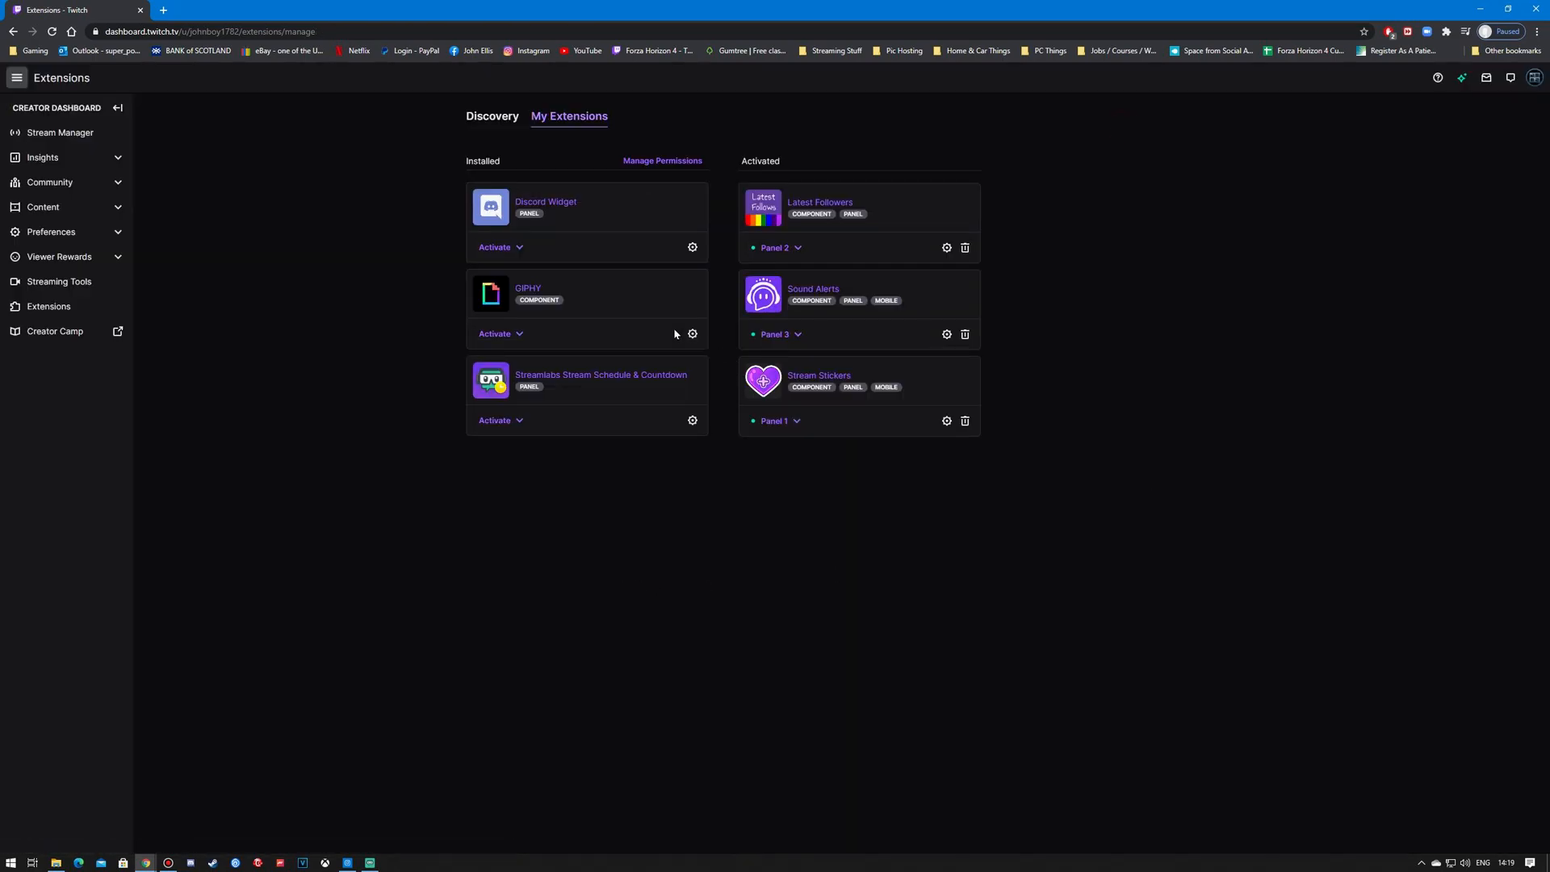
click(502, 333)
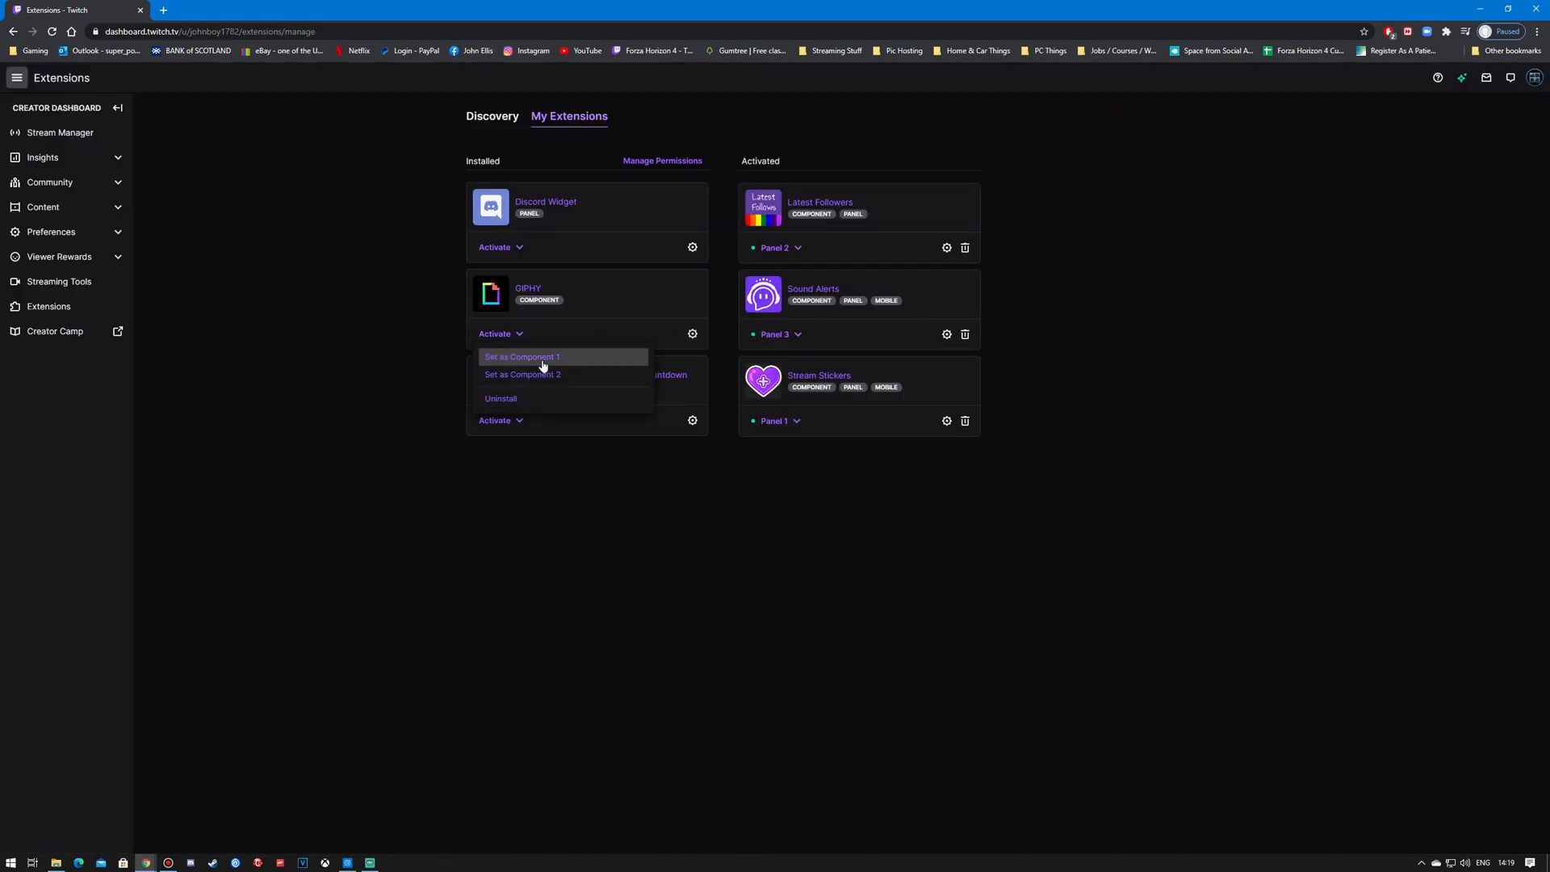